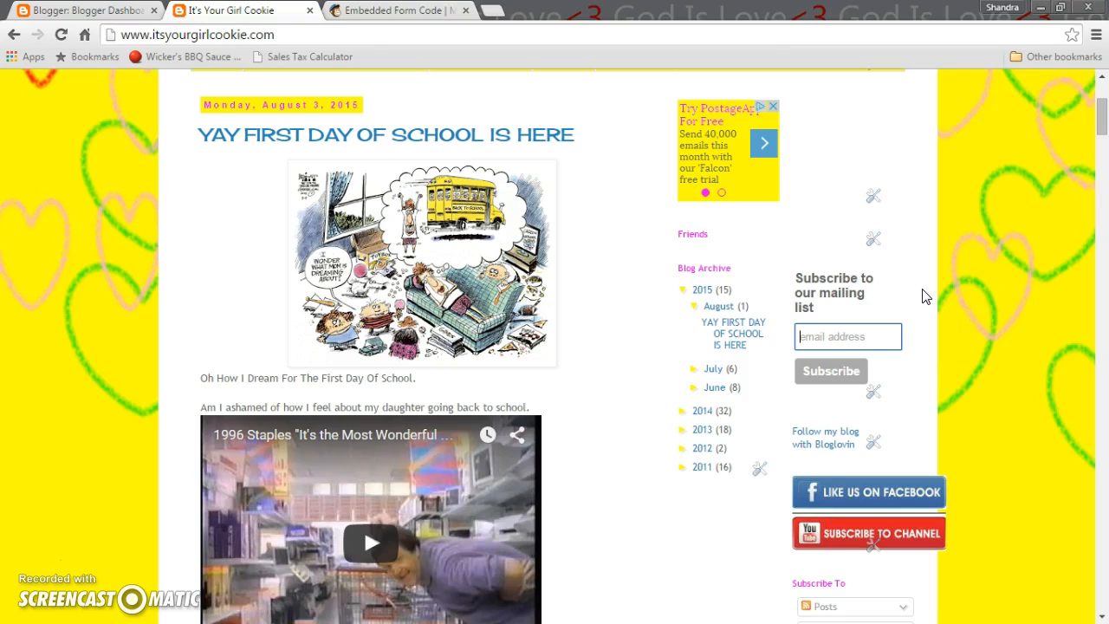
mouse_move(931, 335)
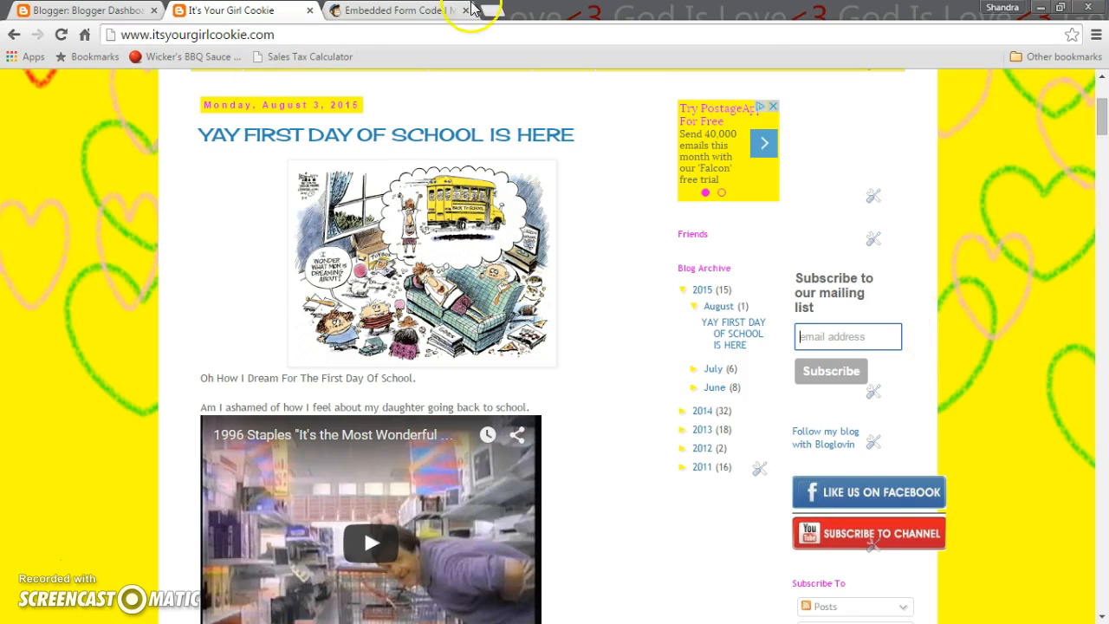
- Leave the embedded form code tab and return to the Mailchimp dashboard
click(399, 11)
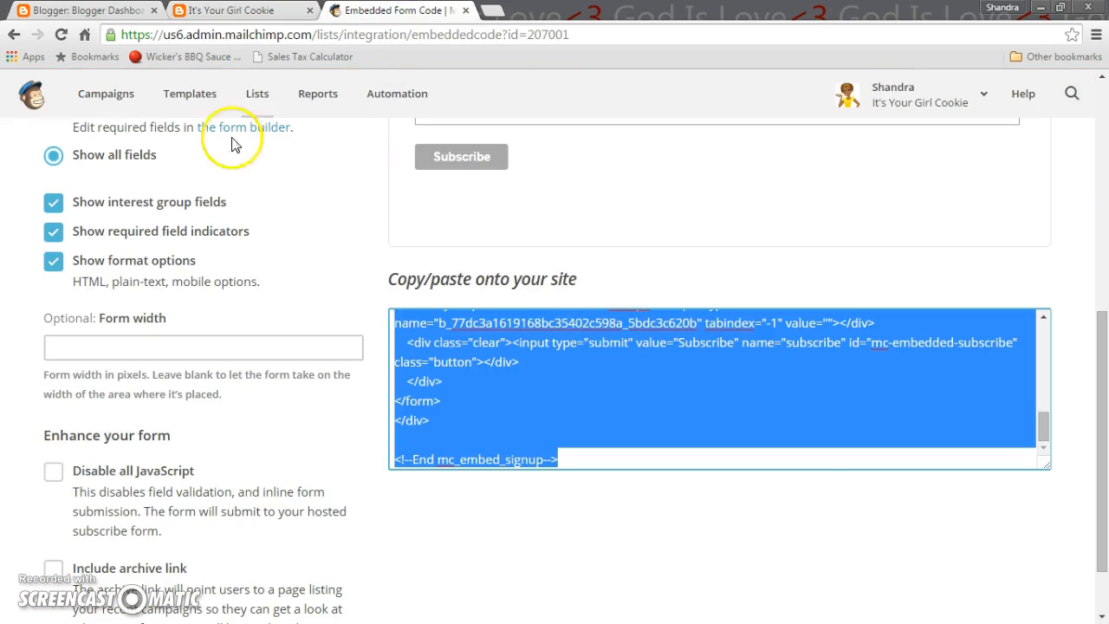
click(32, 93)
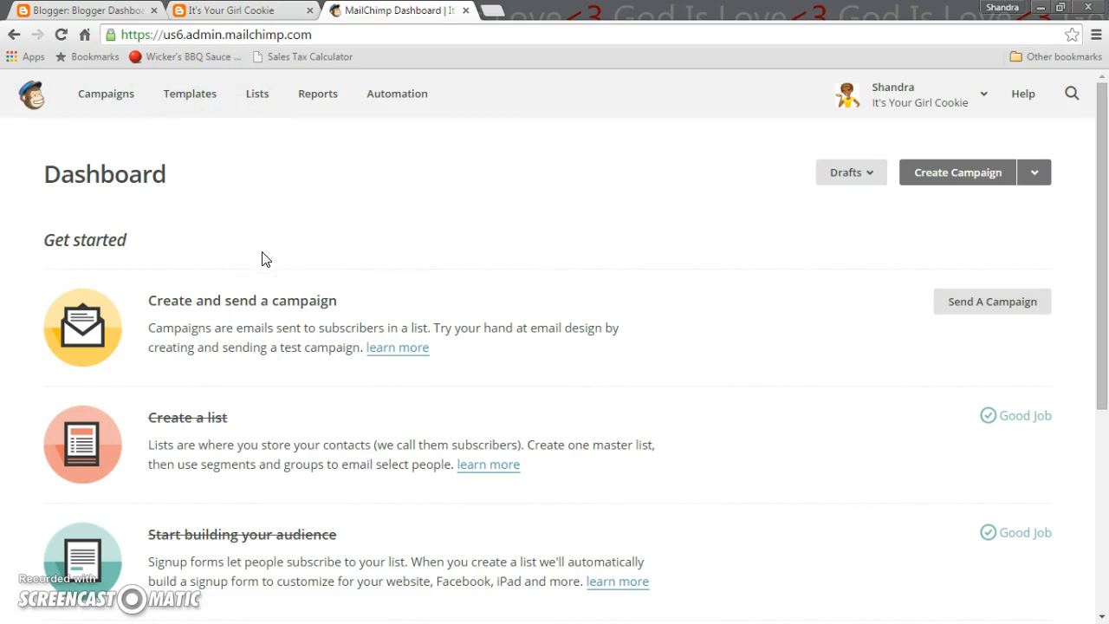
- From Lists, open the It's Your Girl Cookie list and view its Signup forms options
click(234, 10)
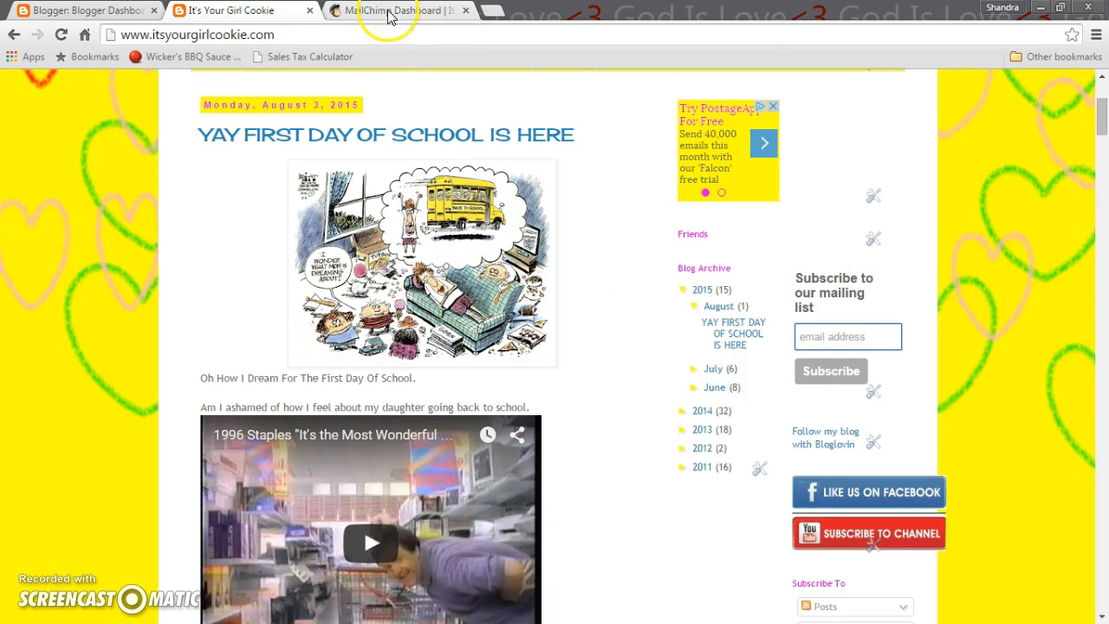
click(412, 10)
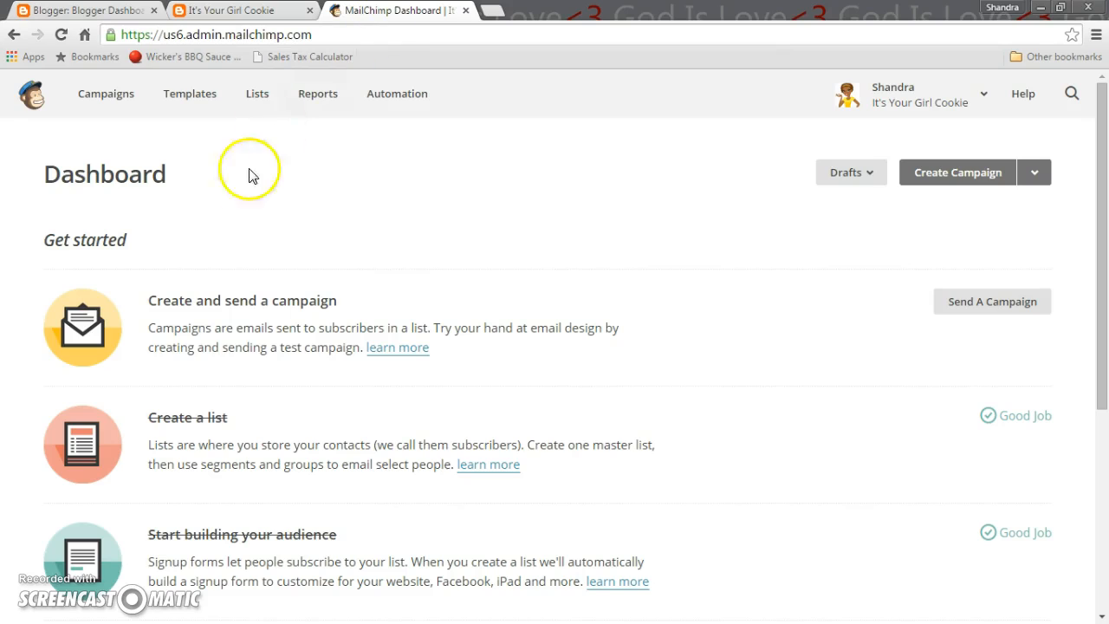
mouse_move(243, 210)
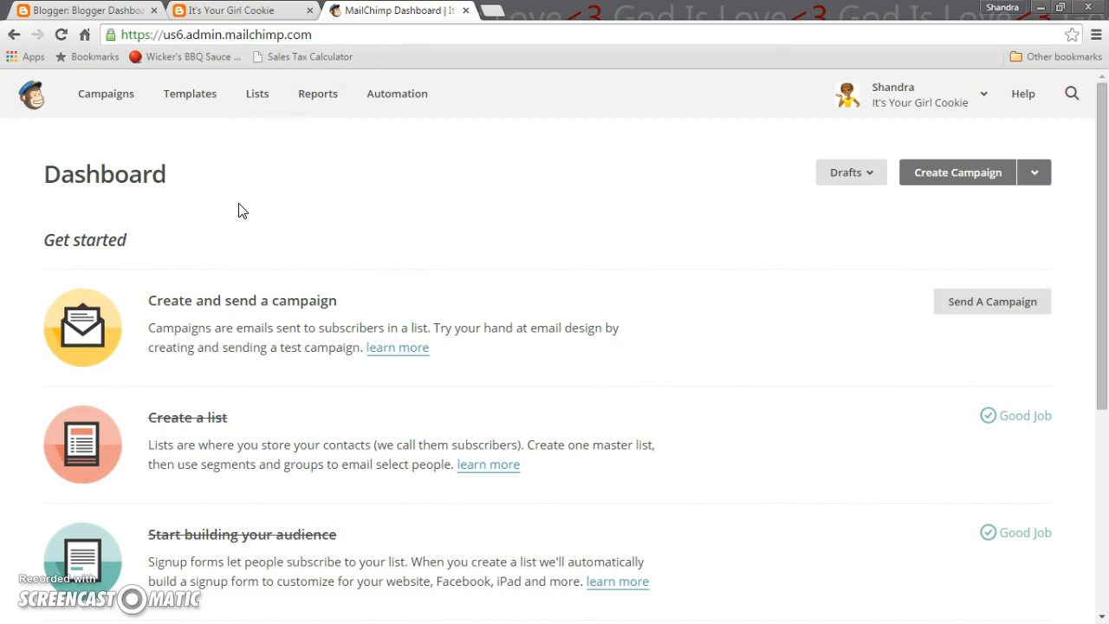
click(249, 93)
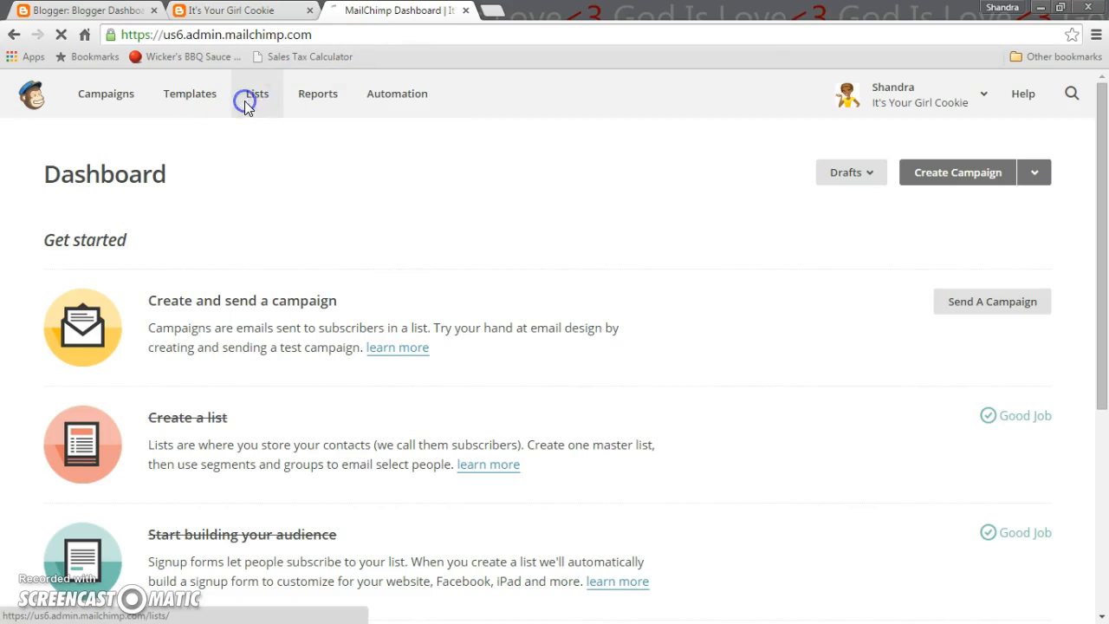
click(250, 94)
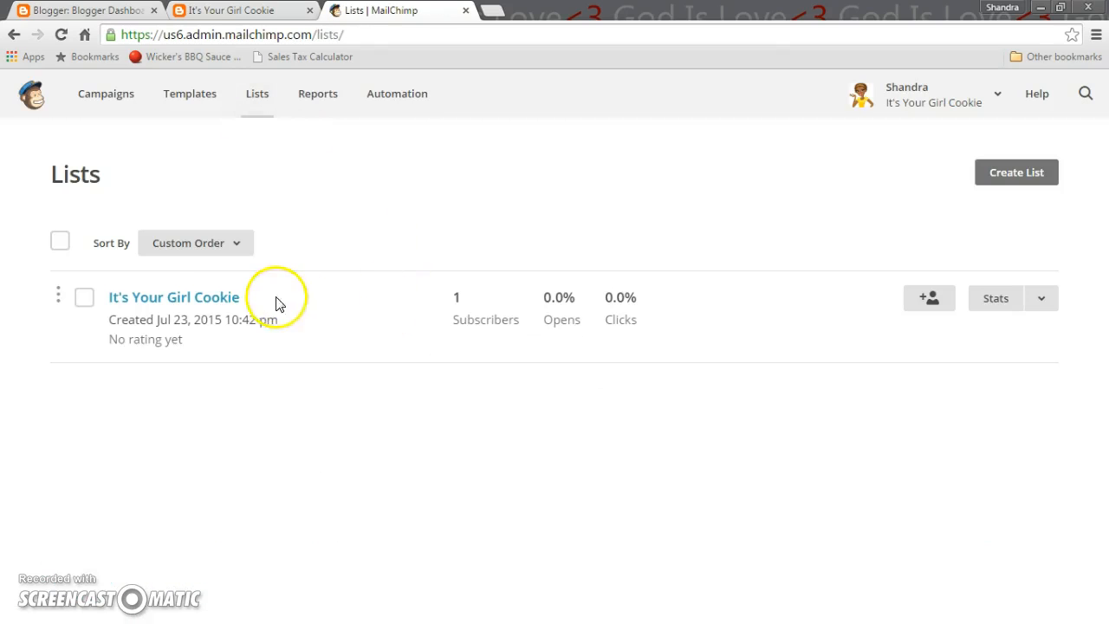
mouse_move(202, 300)
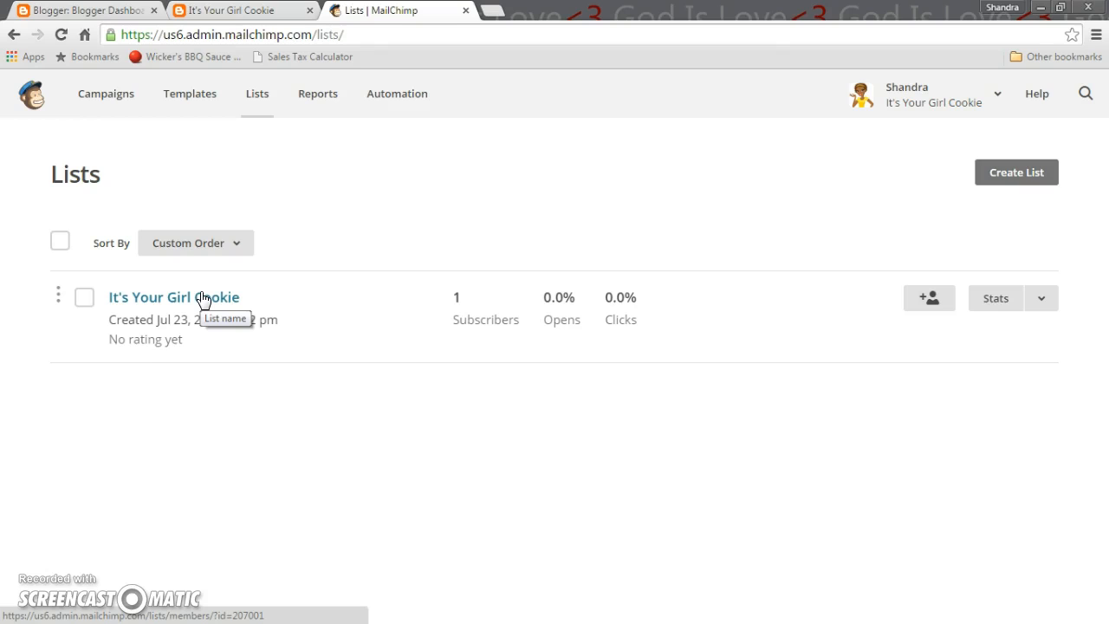
mouse_move(330, 312)
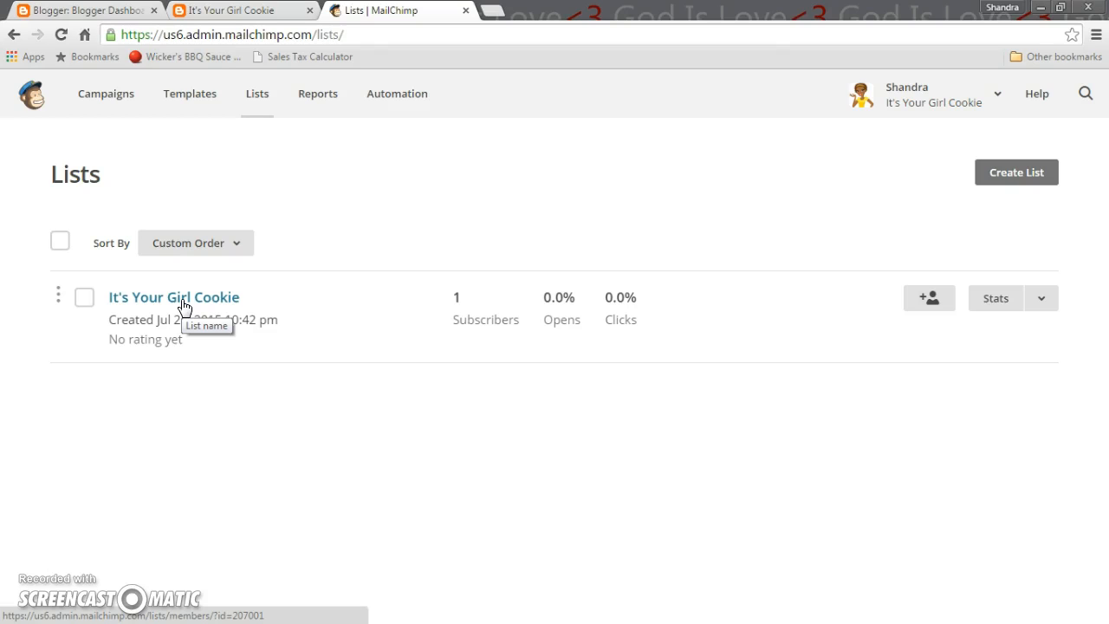
click(173, 296)
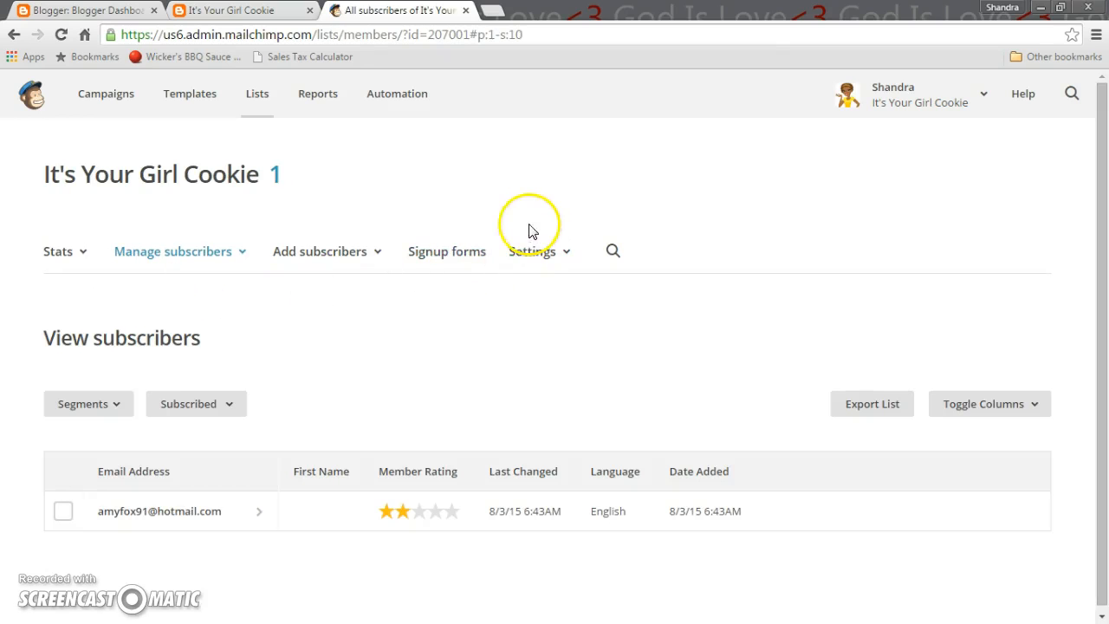
mouse_move(436, 260)
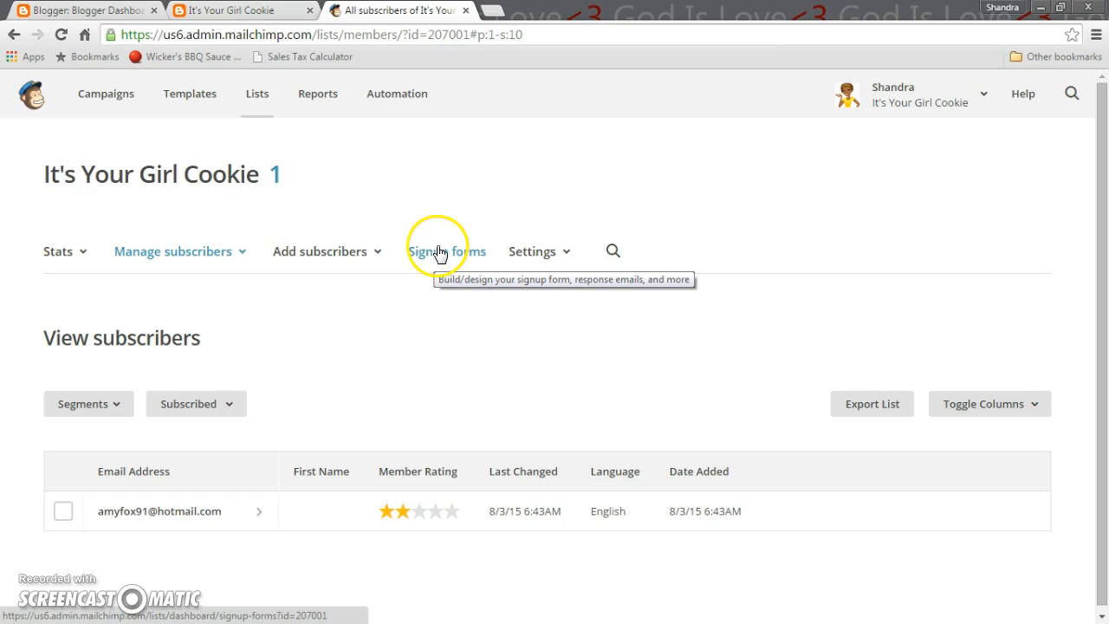
click(442, 251)
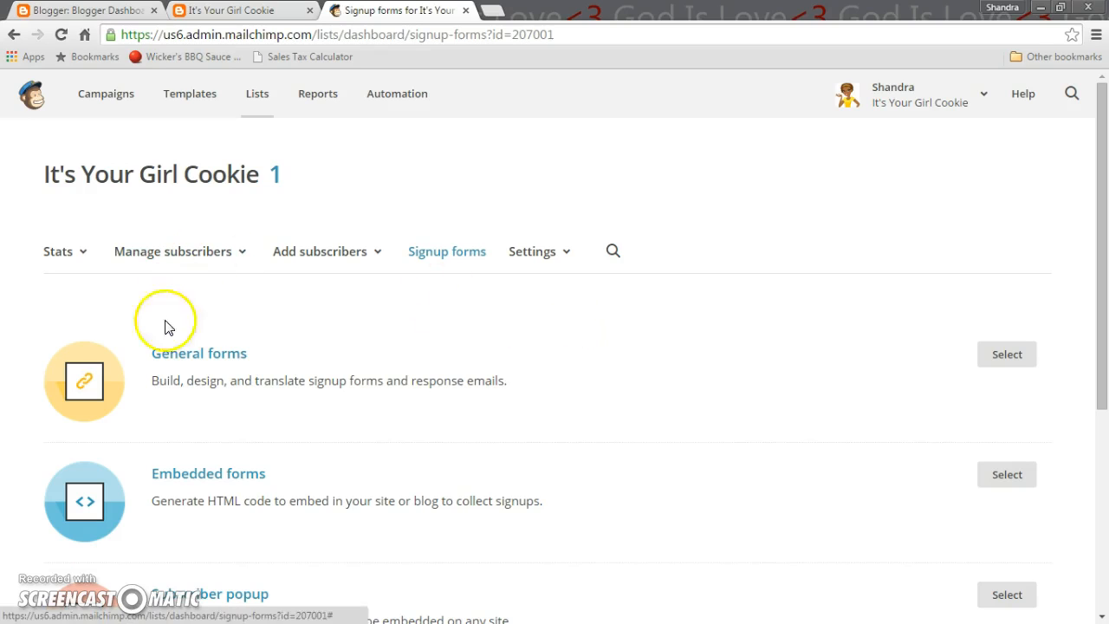
- Open General forms for It's Your Girl Cookie and scroll through the form fields
click(230, 362)
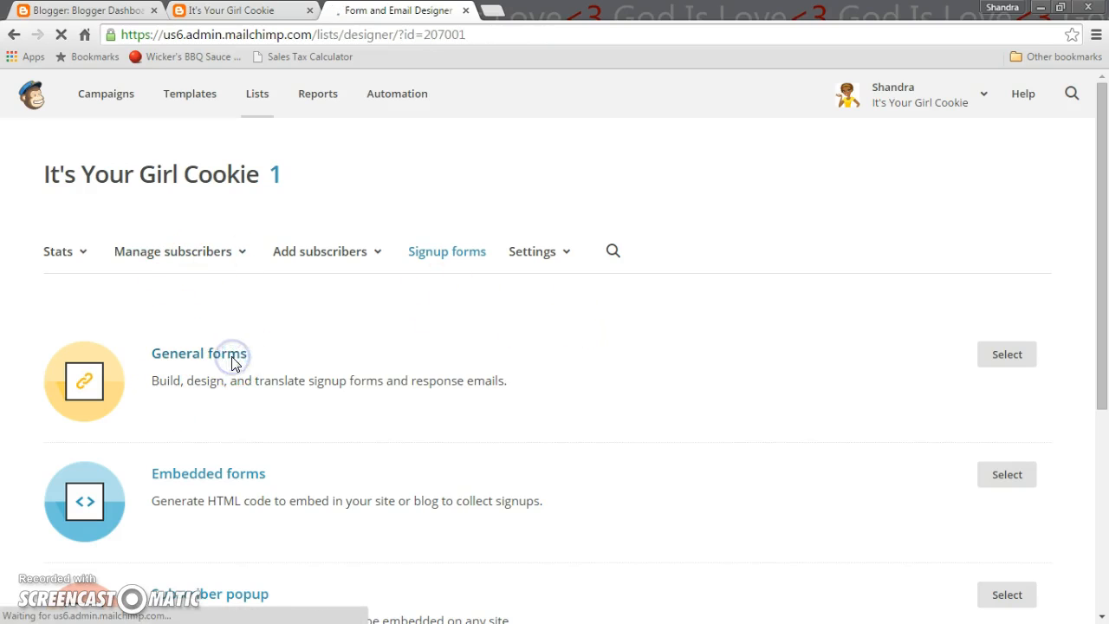
click(199, 353)
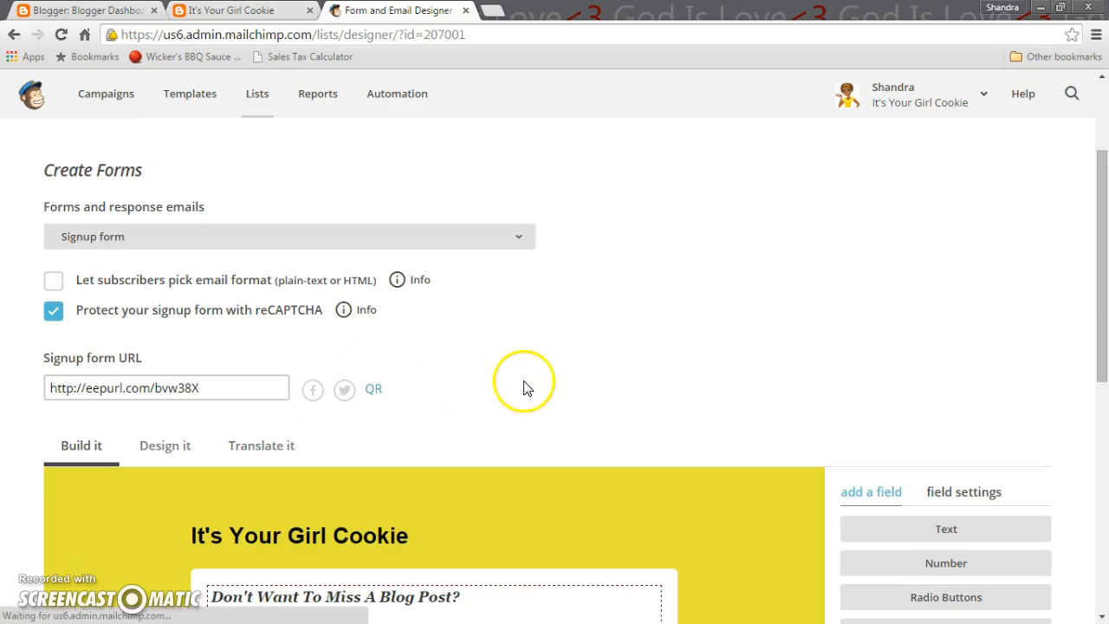
mouse_move(535, 389)
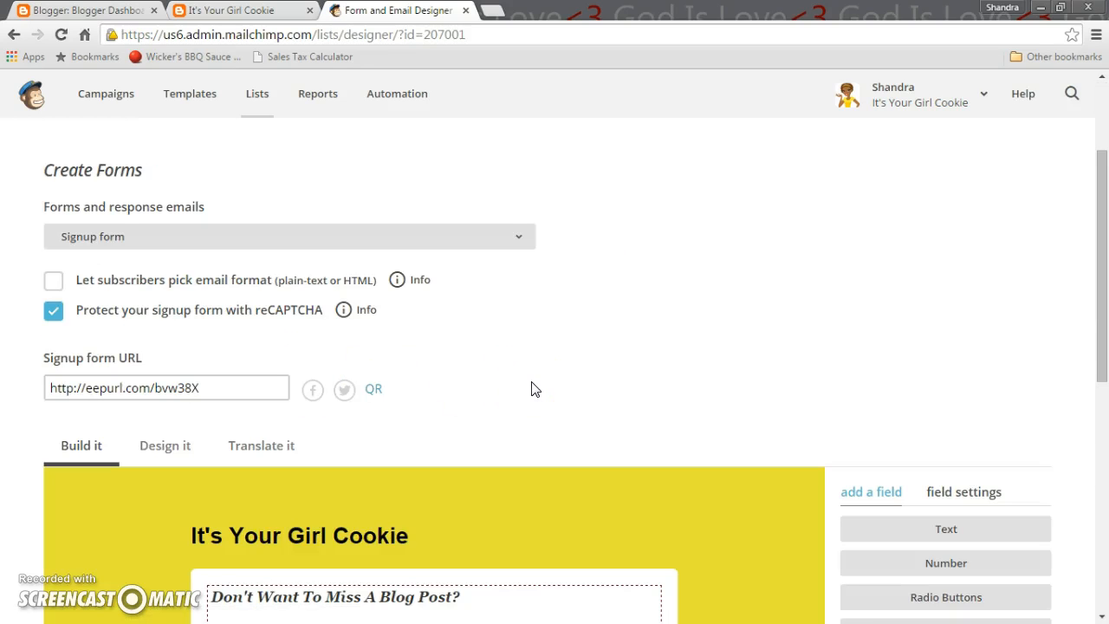
scroll(down, 3)
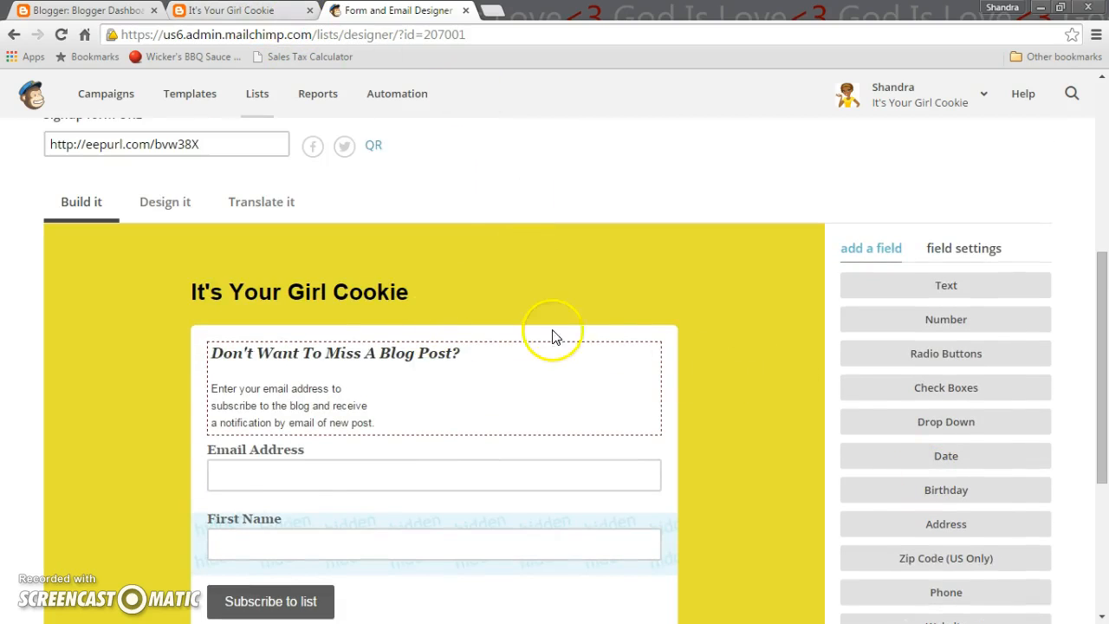
mouse_move(578, 339)
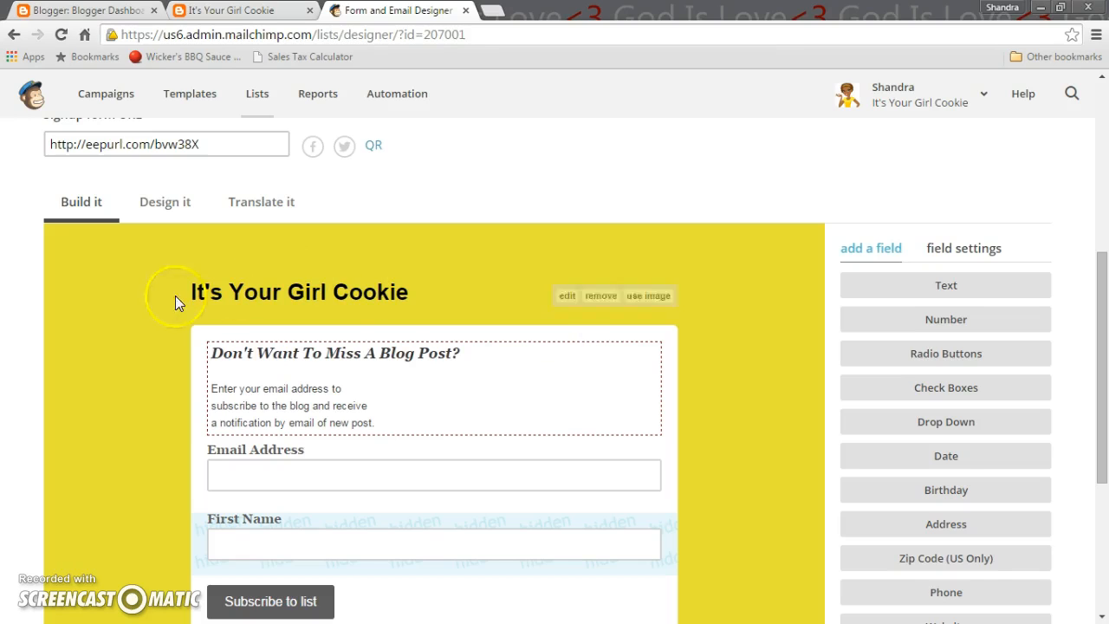
mouse_move(314, 146)
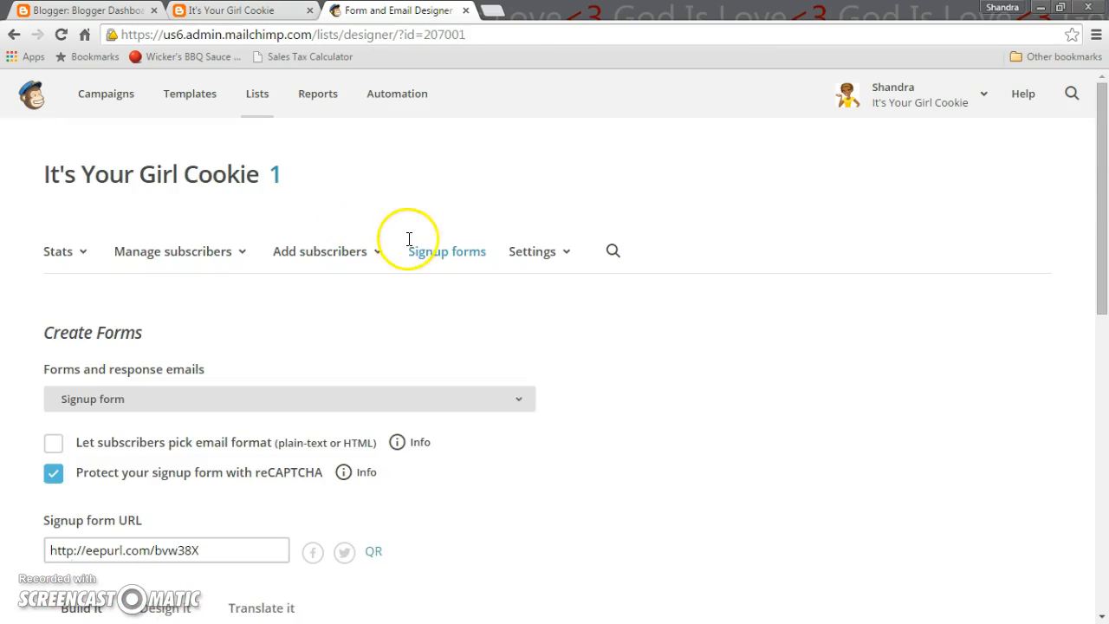
- Open Mailchimp's embedded forms, then Add a Gadget to sidebar-right-2-2 in Blogger's Layout
click(446, 252)
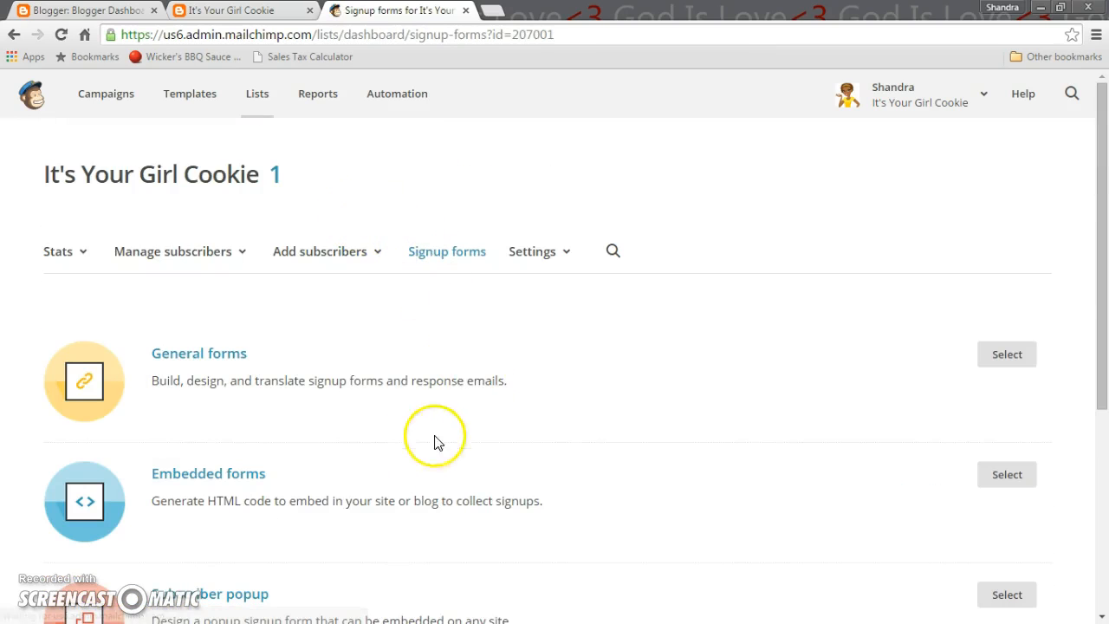
click(208, 474)
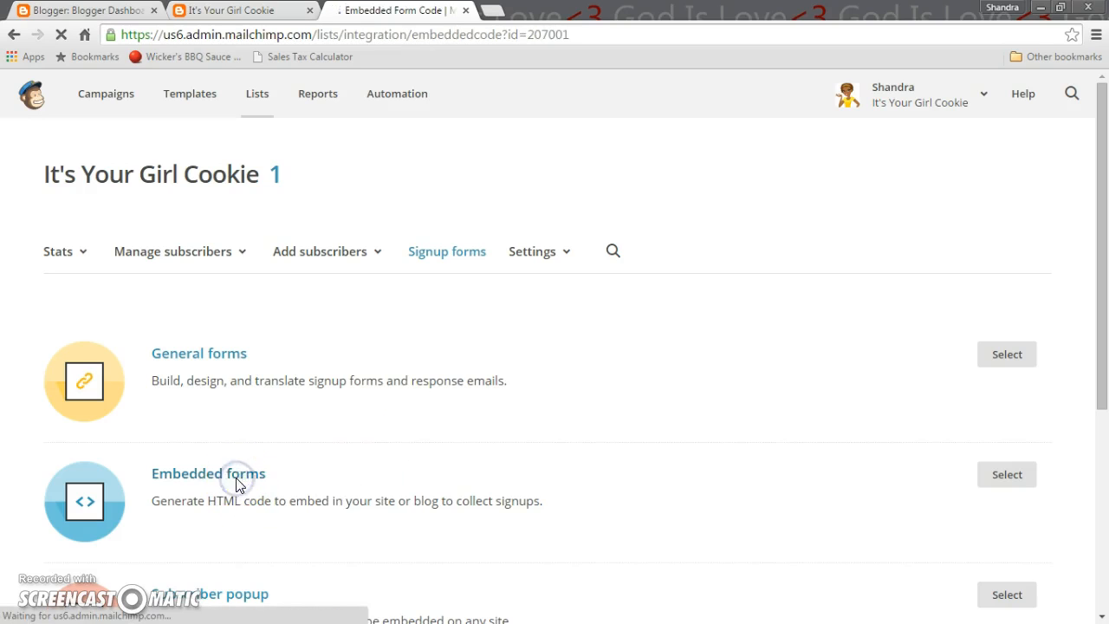
click(87, 10)
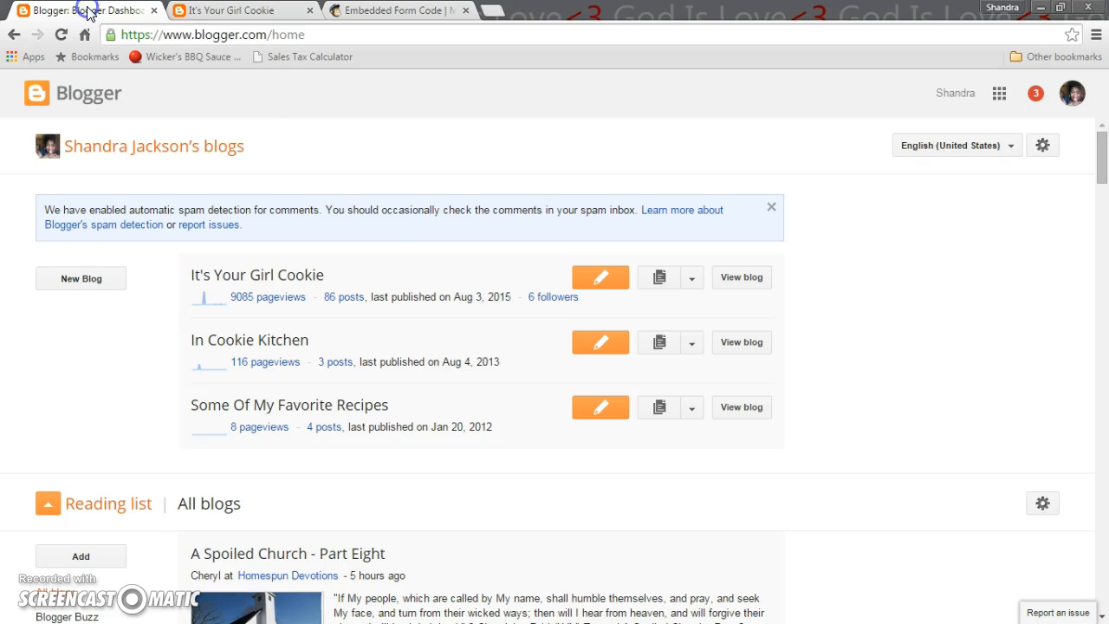
click(600, 276)
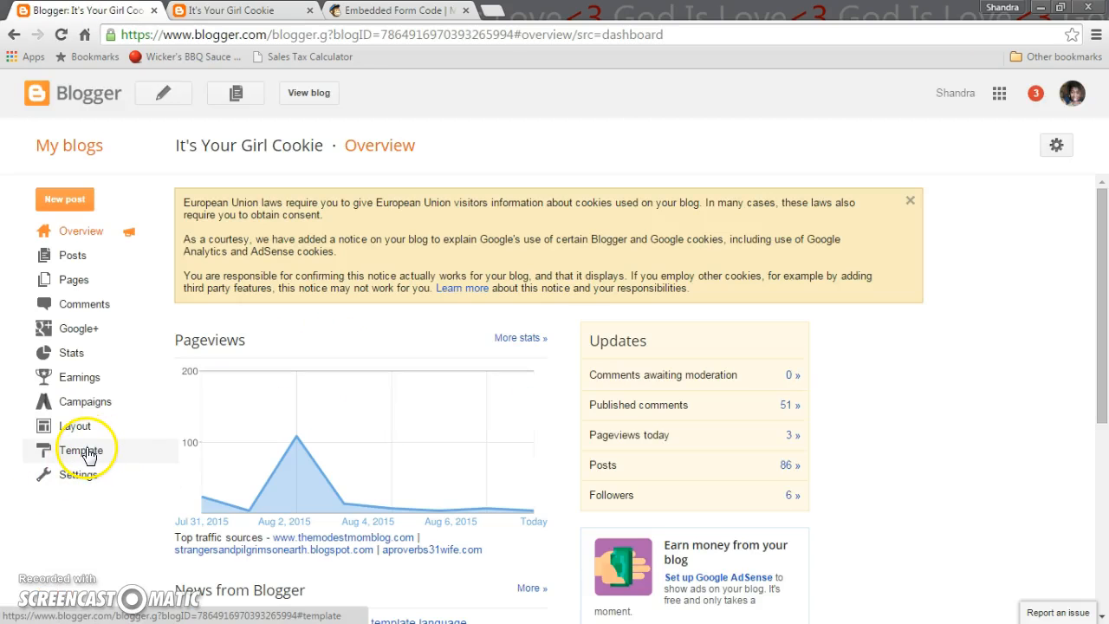
click(75, 426)
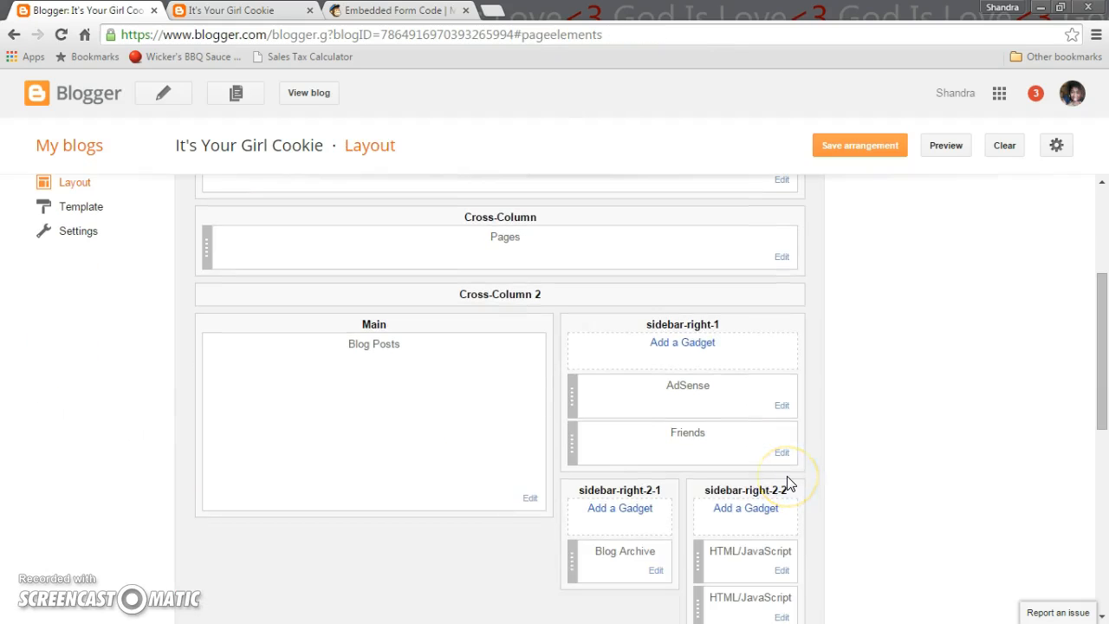
scroll(down, 3)
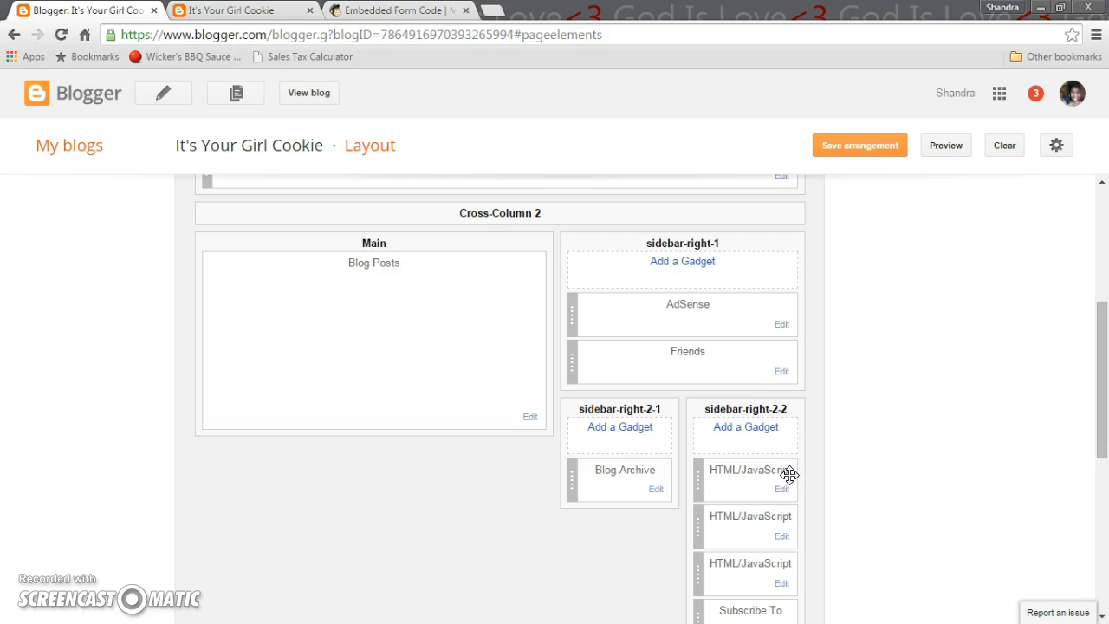
mouse_move(748, 436)
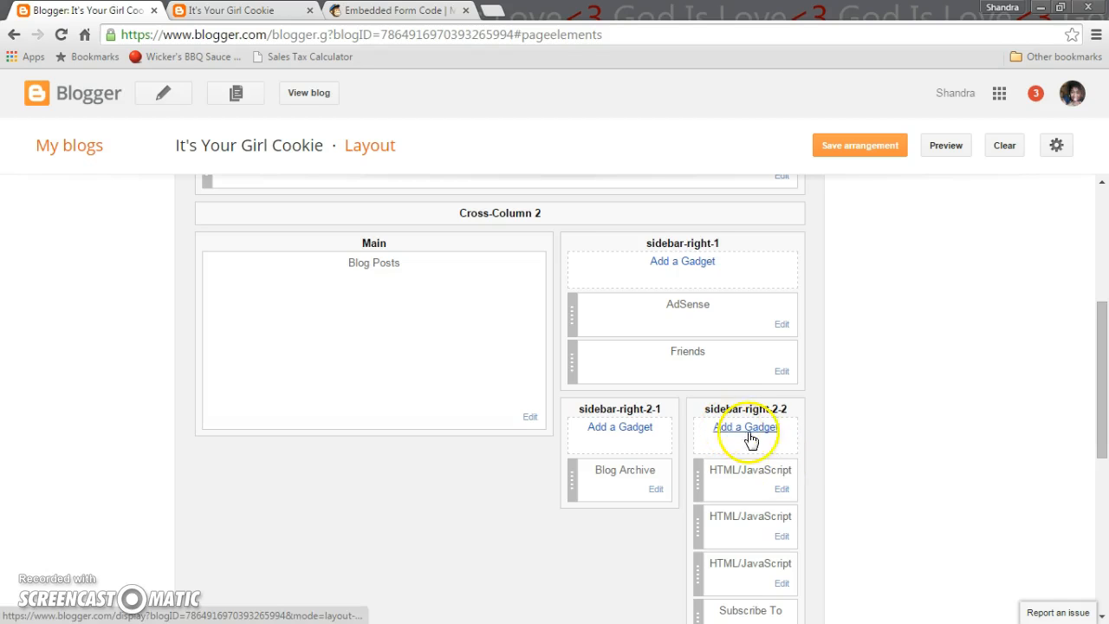
click(745, 428)
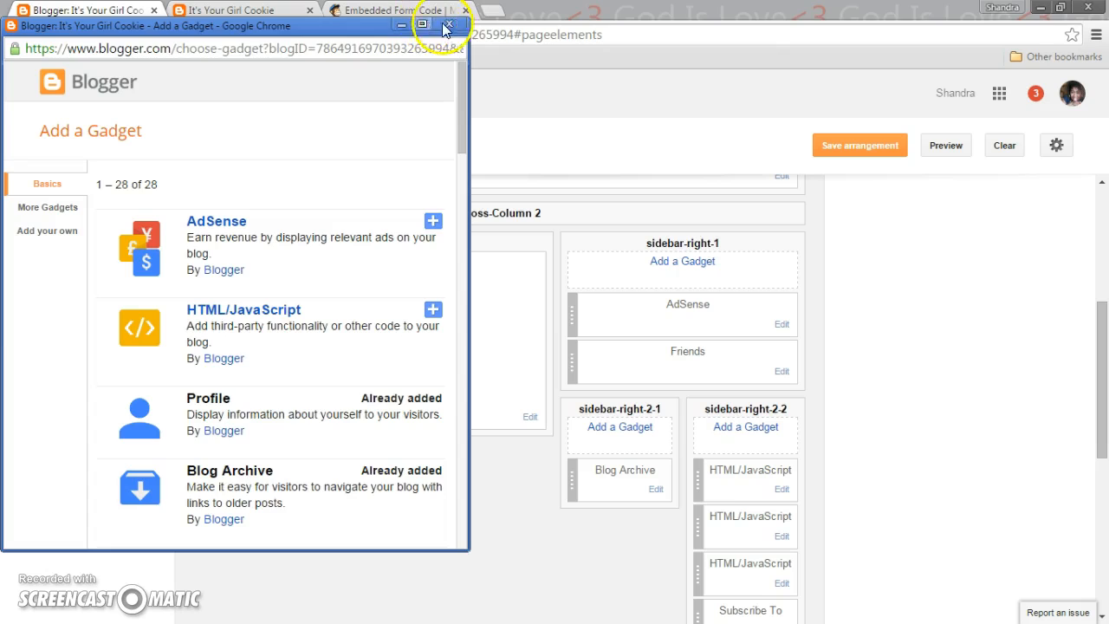
- Close the gadget chooser and preview the Classic, Super Slim and Naked embedded form styles
click(448, 24)
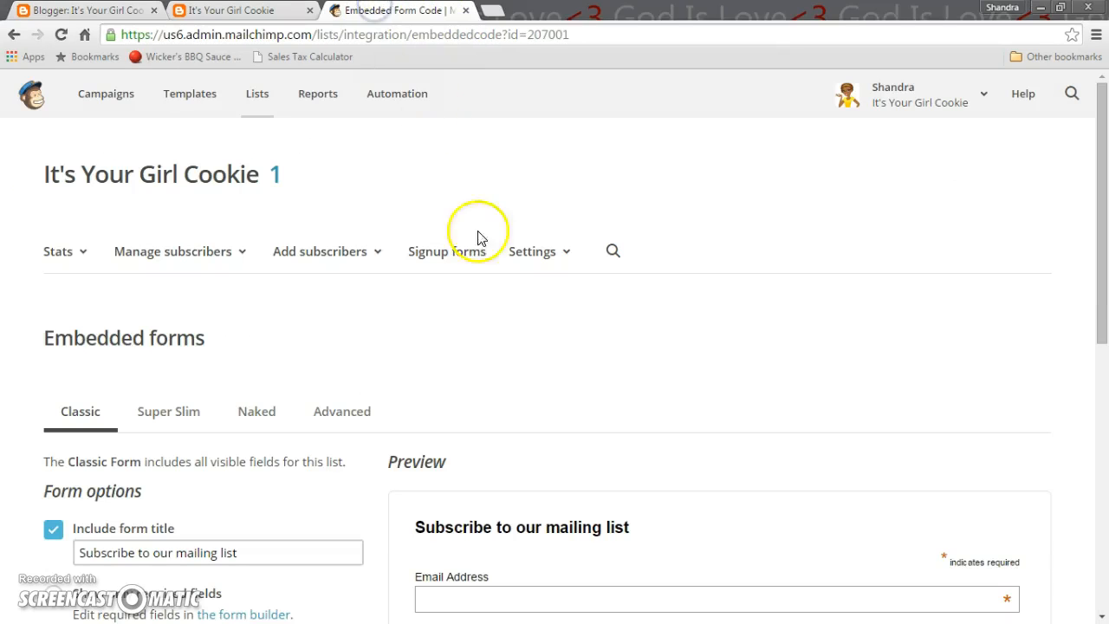
scroll(down, 3)
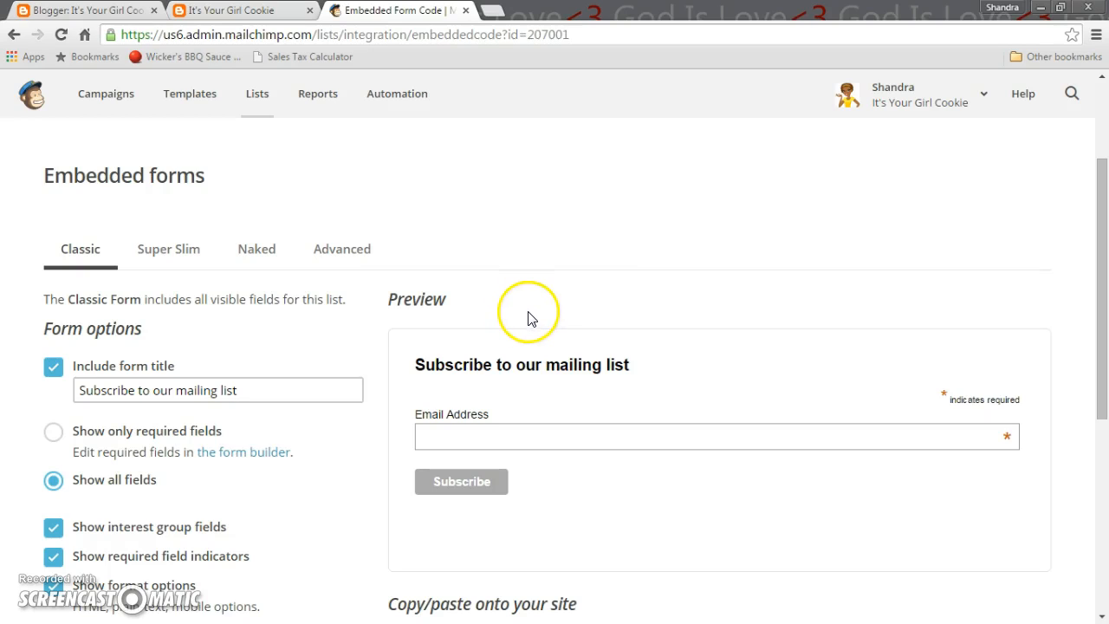
mouse_move(57, 171)
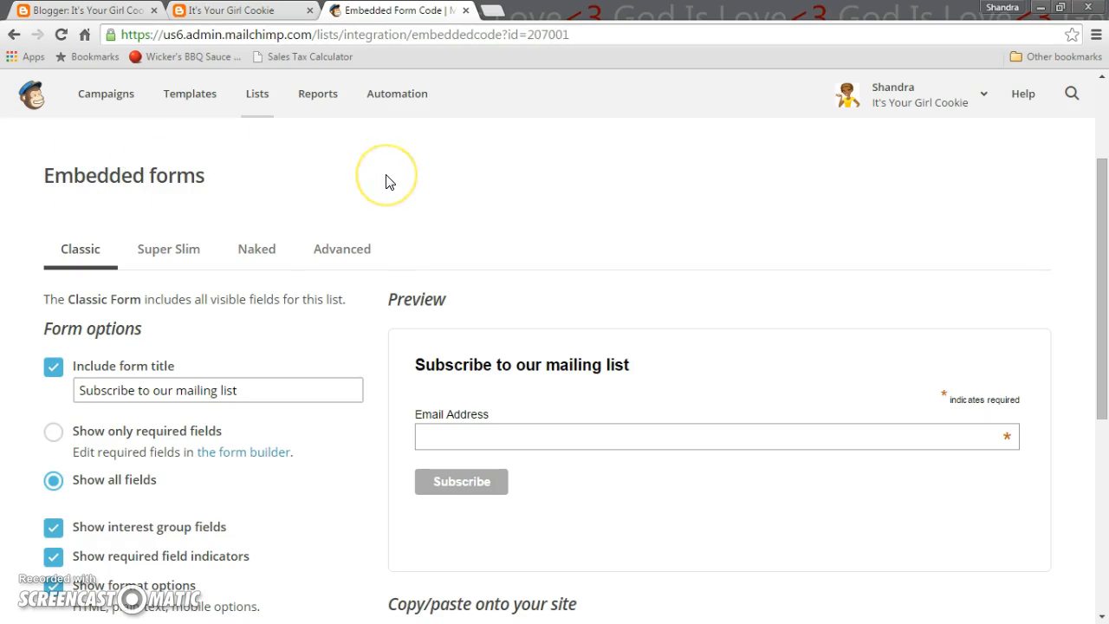
mouse_move(438, 212)
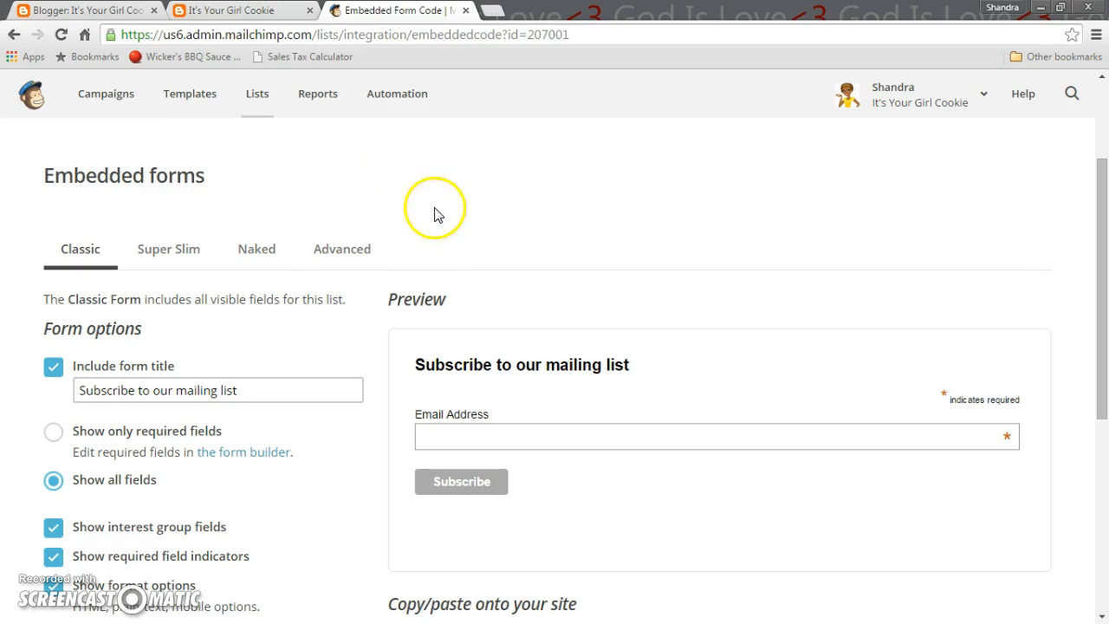
scroll(down, 3)
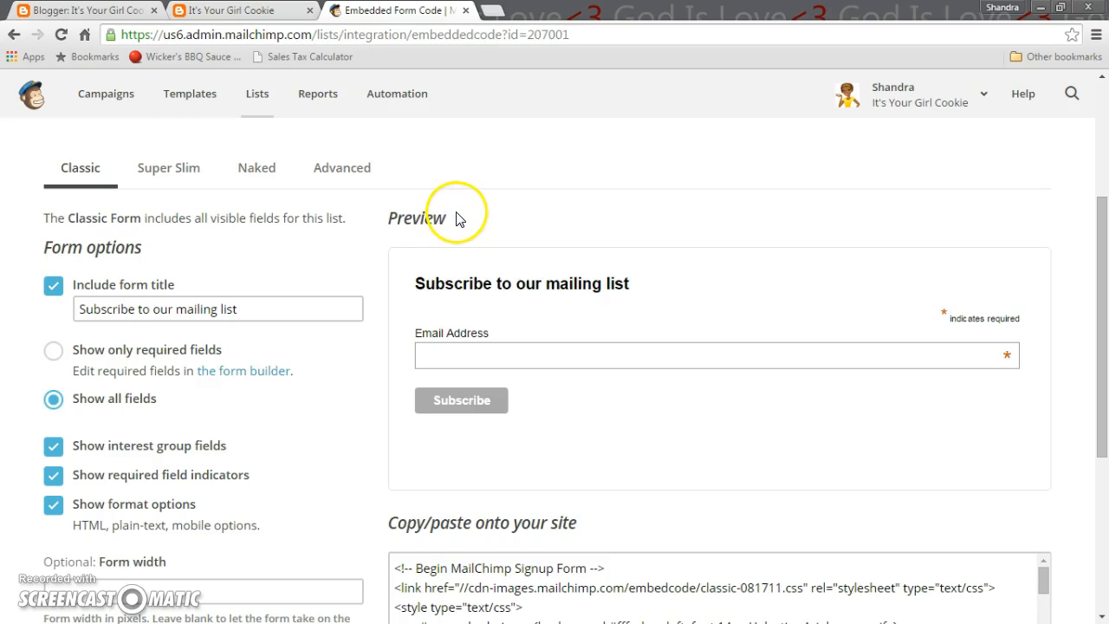
mouse_move(651, 323)
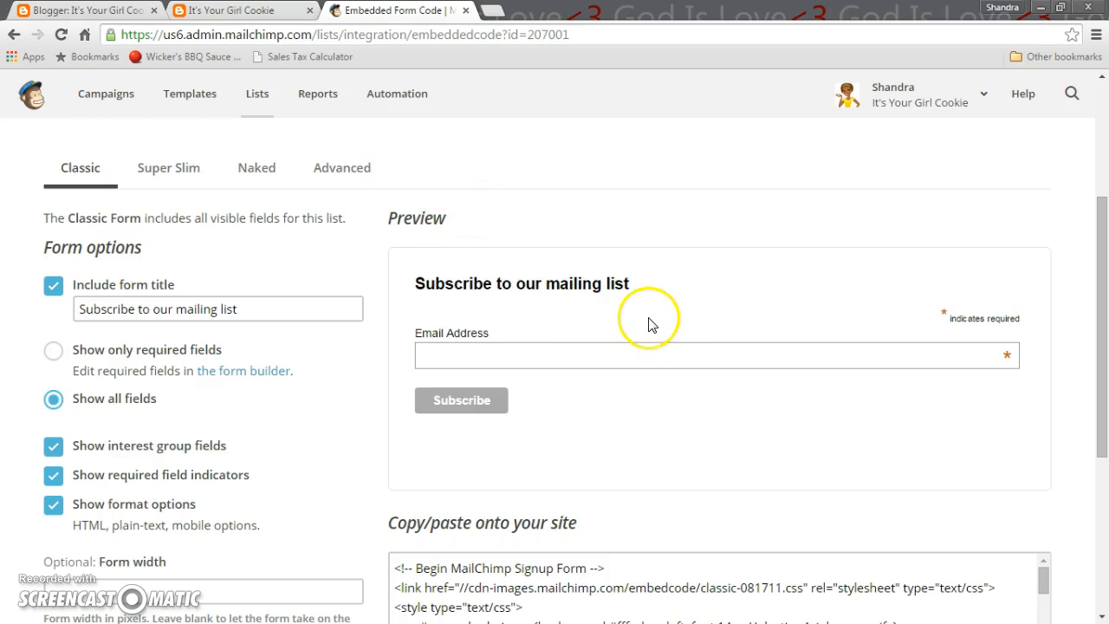
mouse_move(495, 300)
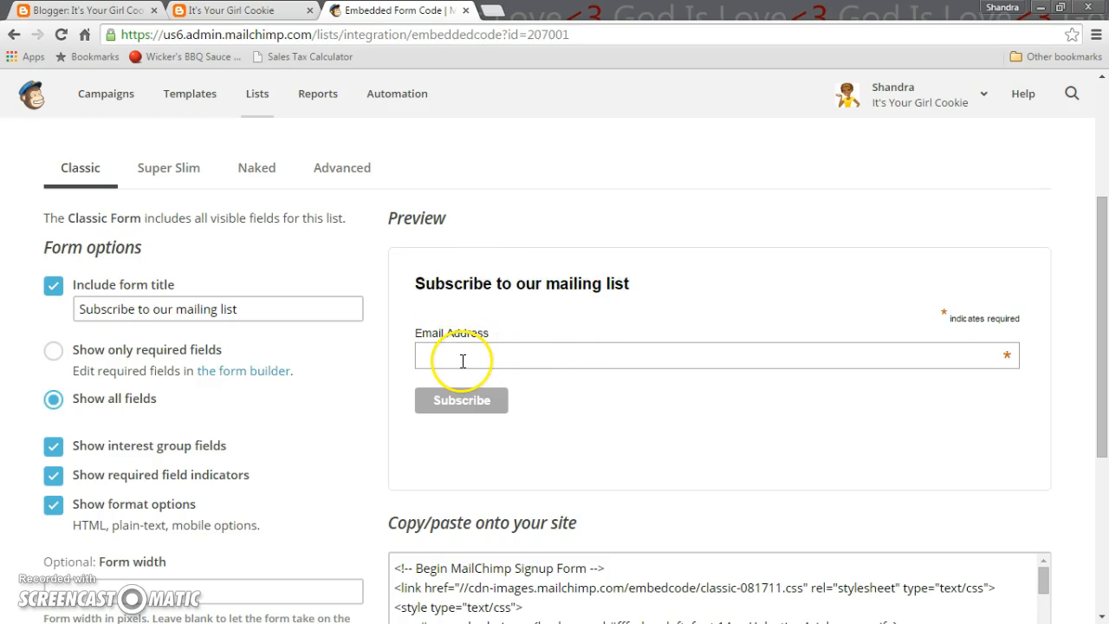
mouse_move(220, 216)
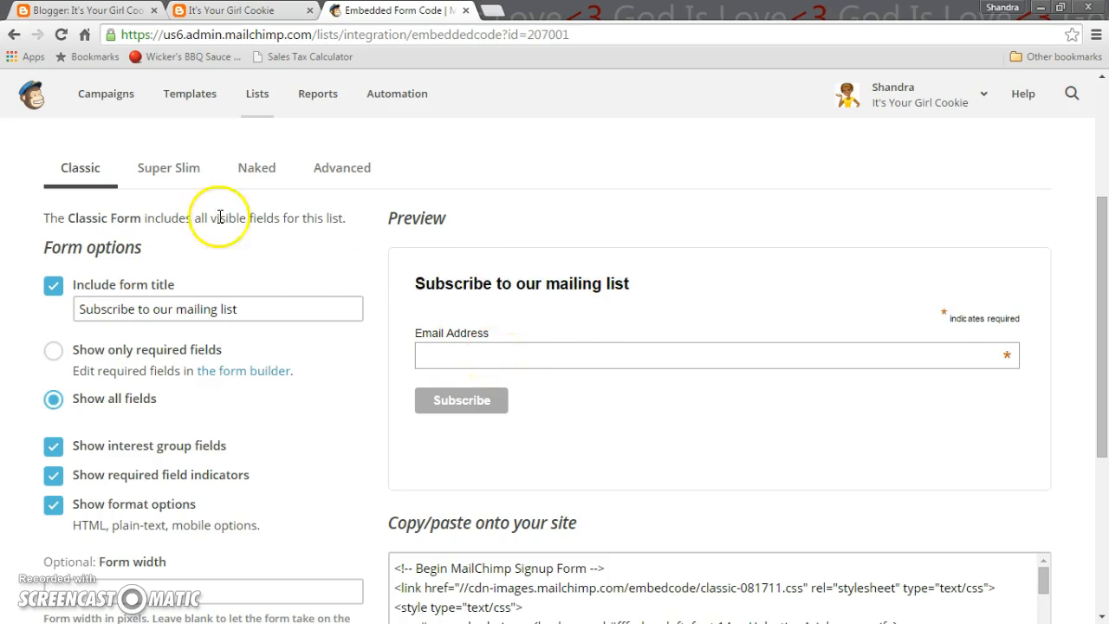
click(168, 167)
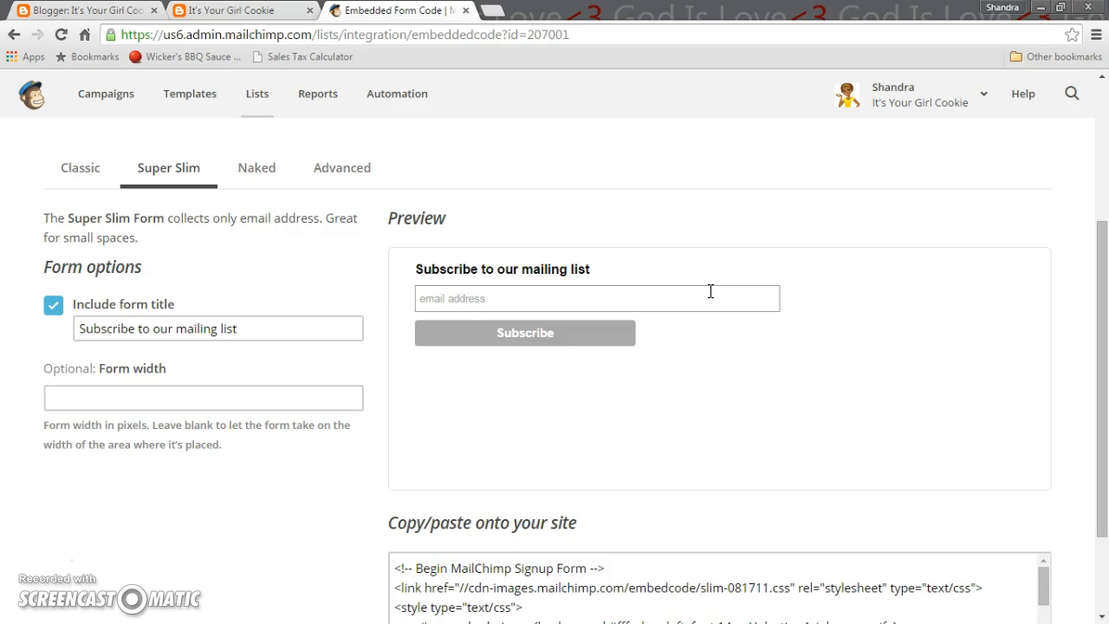
mouse_move(622, 239)
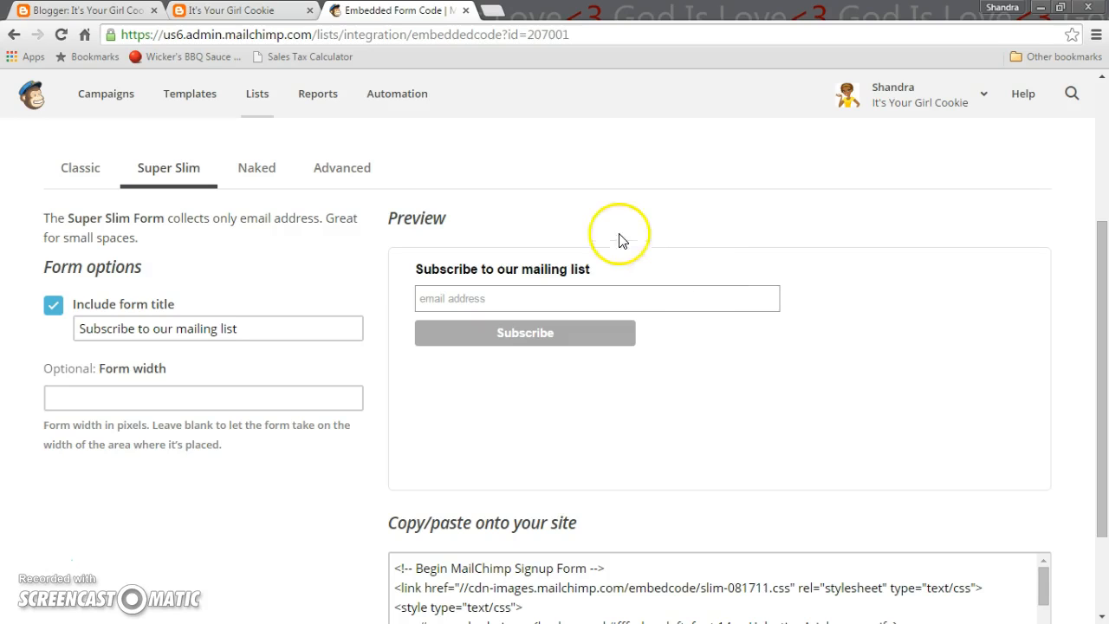
click(256, 167)
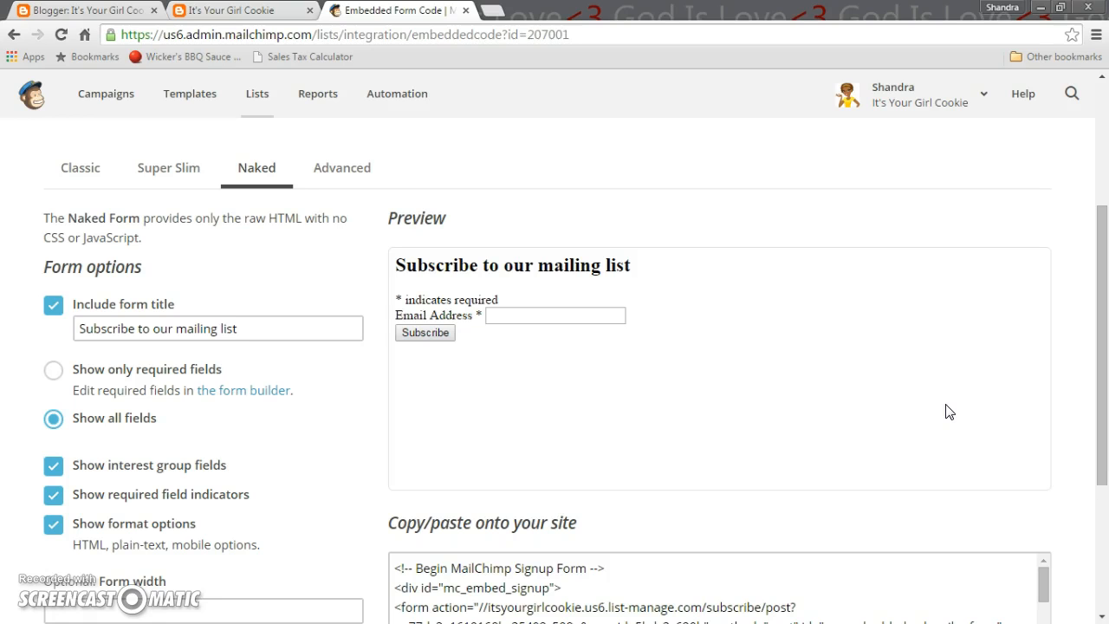
scroll(down, 3)
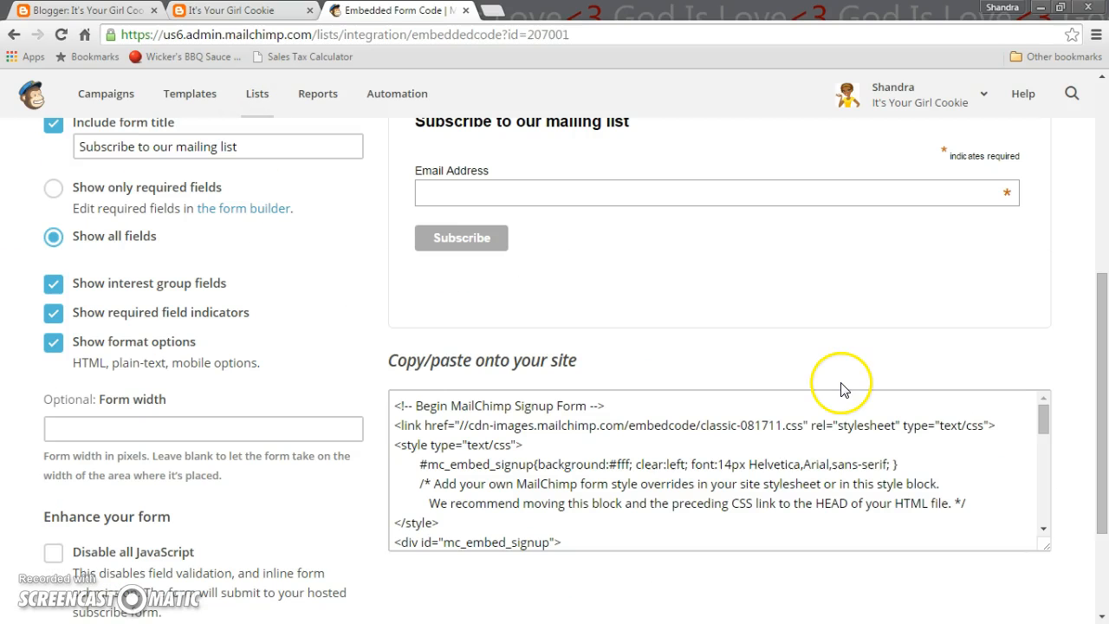
mouse_move(499, 413)
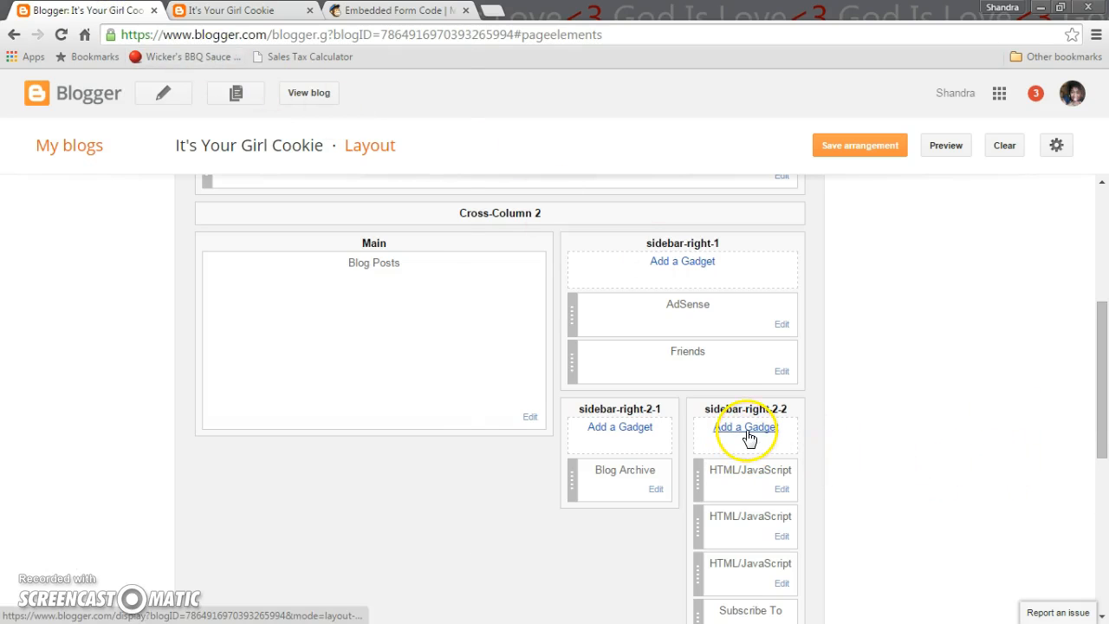
- Paste the Mailchimp form code into a new sidebar-right-2-2 HTML/JavaScript gadget and view the blog
click(745, 427)
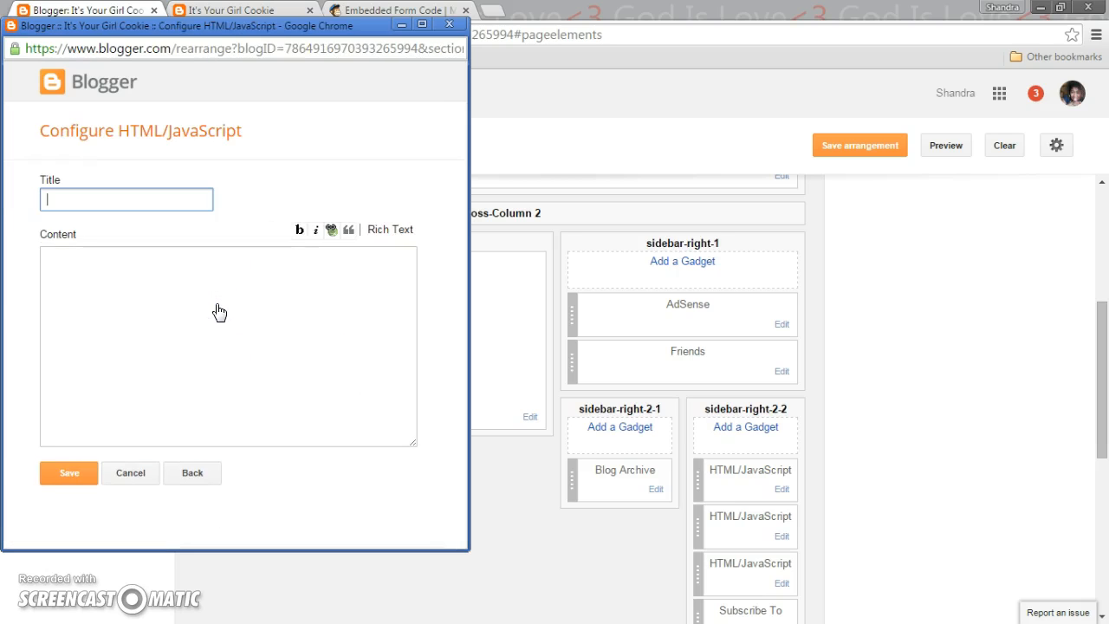
right_click(190, 308)
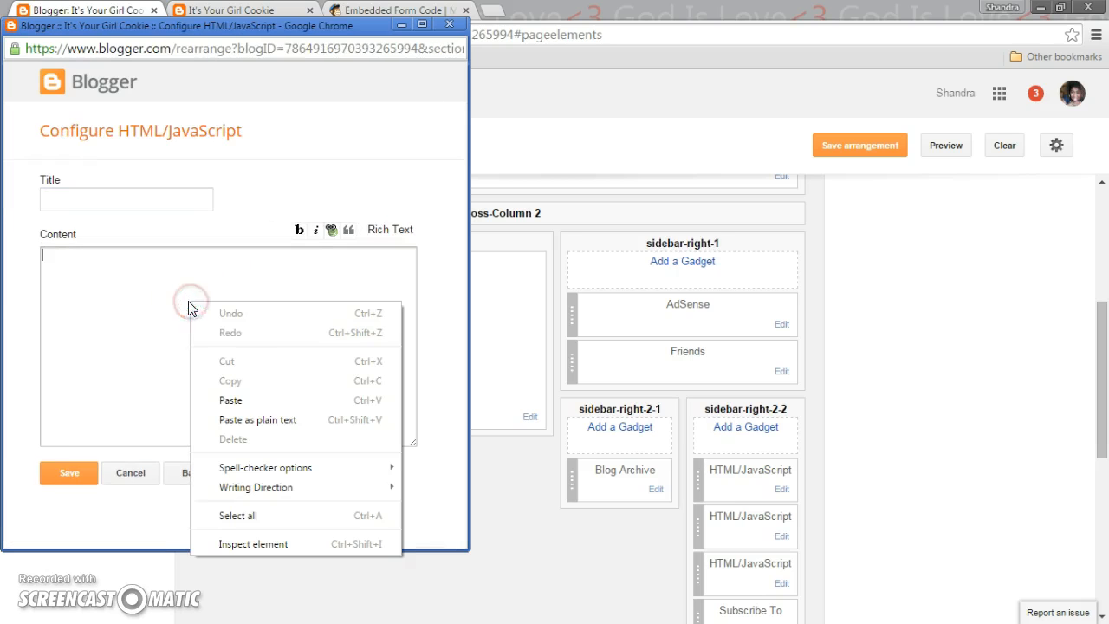
mouse_move(74, 191)
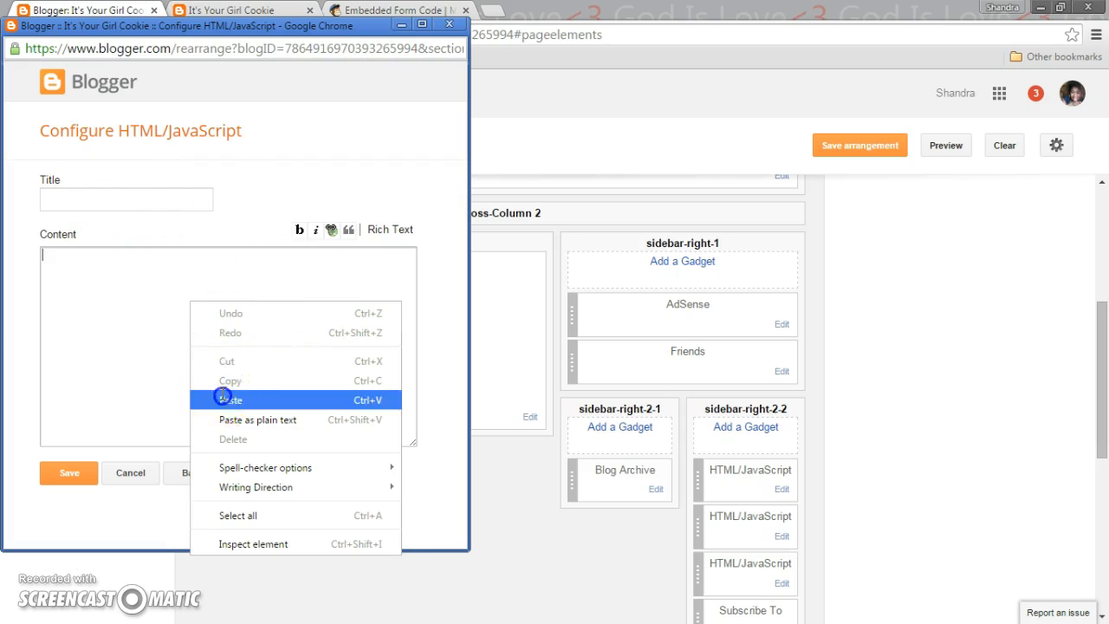
click(229, 399)
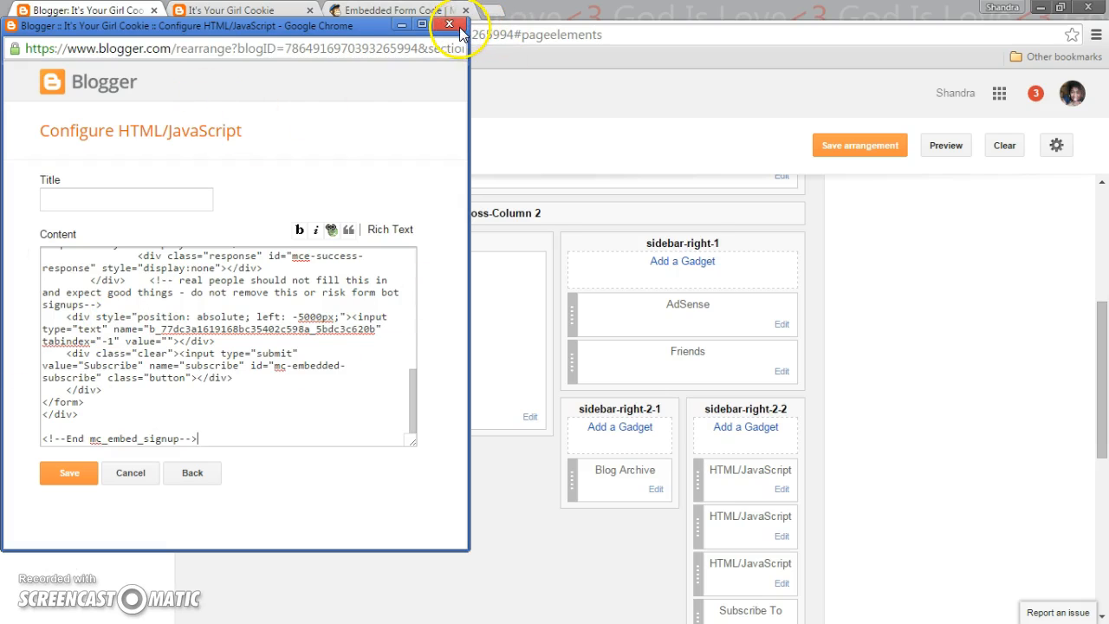
click(449, 24)
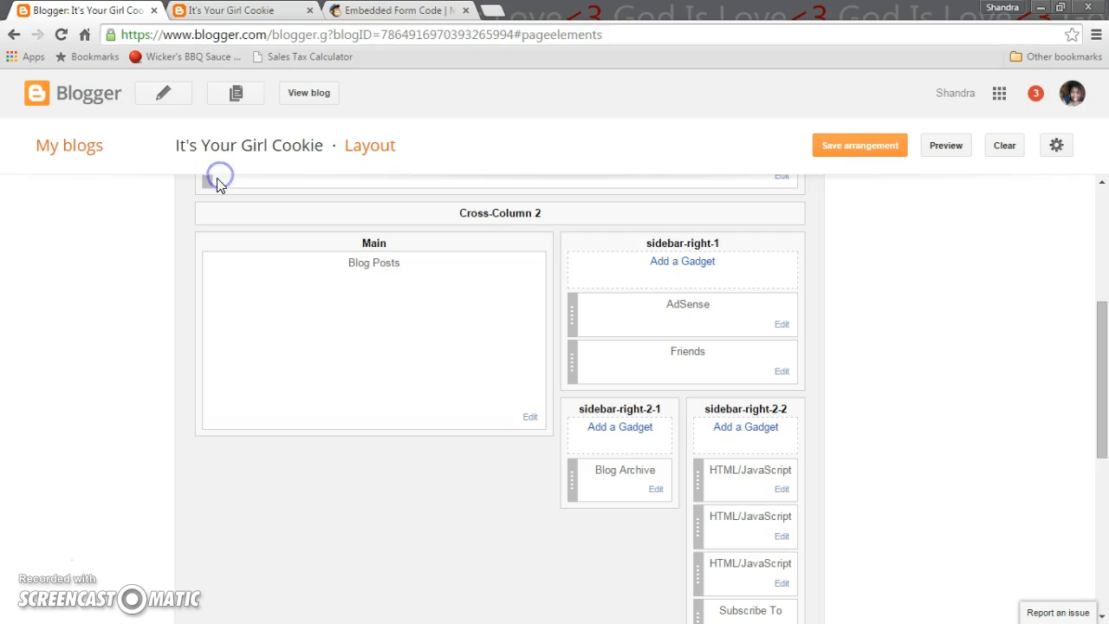
mouse_move(885, 155)
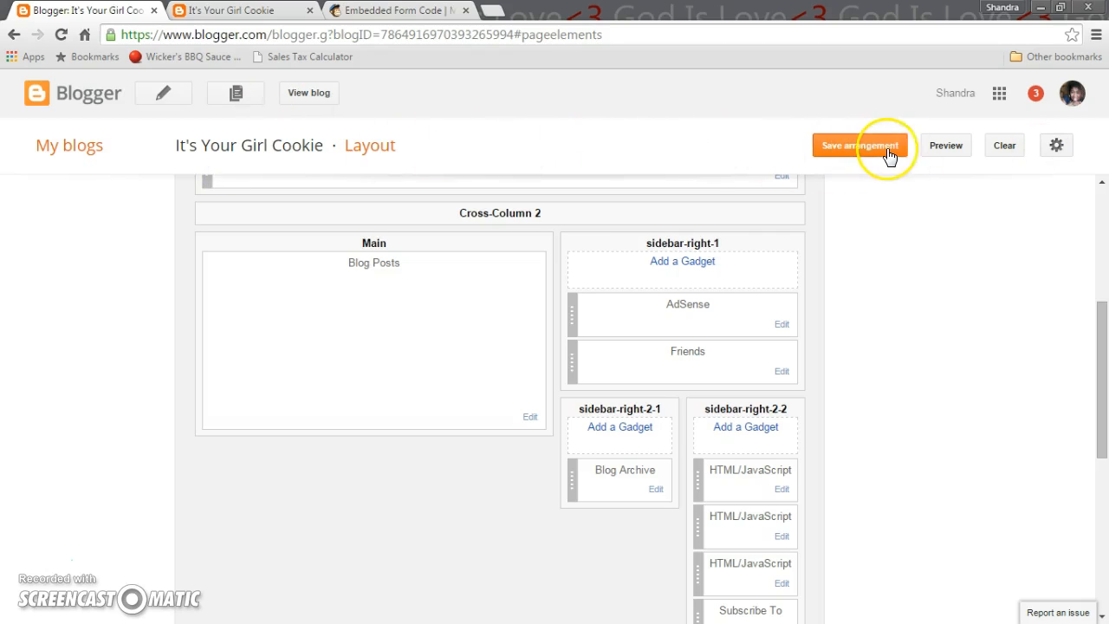
mouse_move(229, 12)
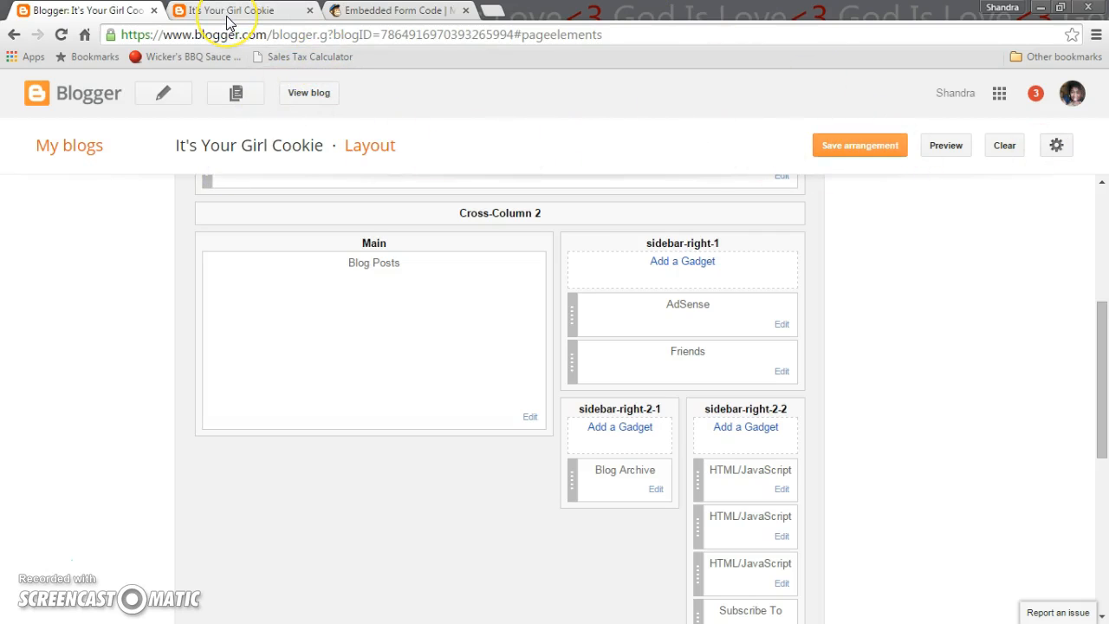
click(234, 10)
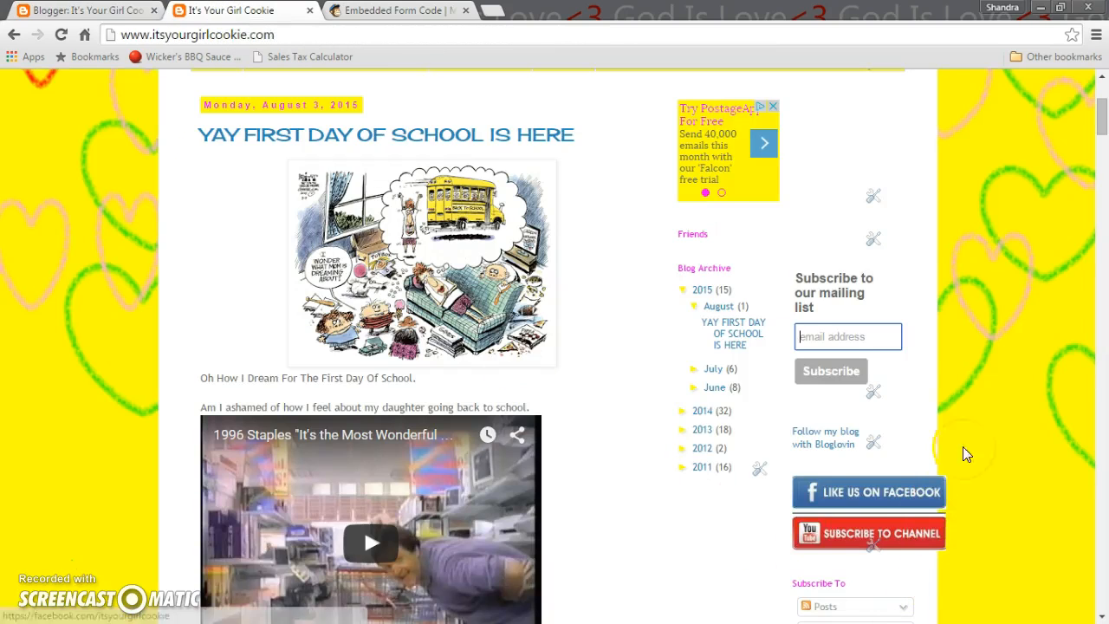
mouse_move(748, 331)
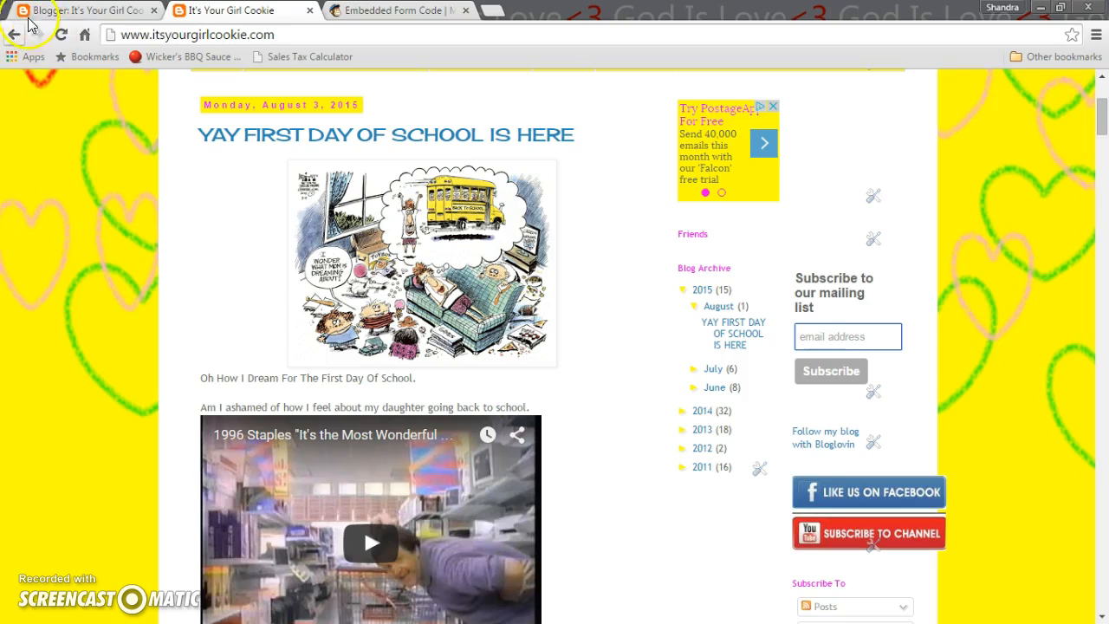
- Go back to Mailchimp's embedded form code page with the Classic form preview
click(419, 10)
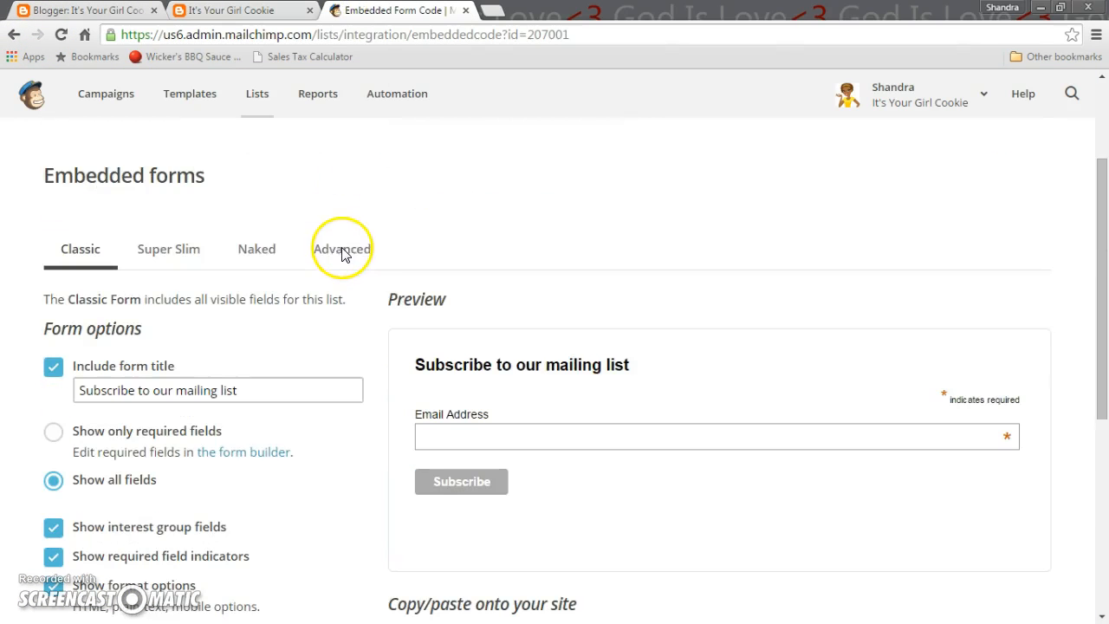
mouse_move(128, 257)
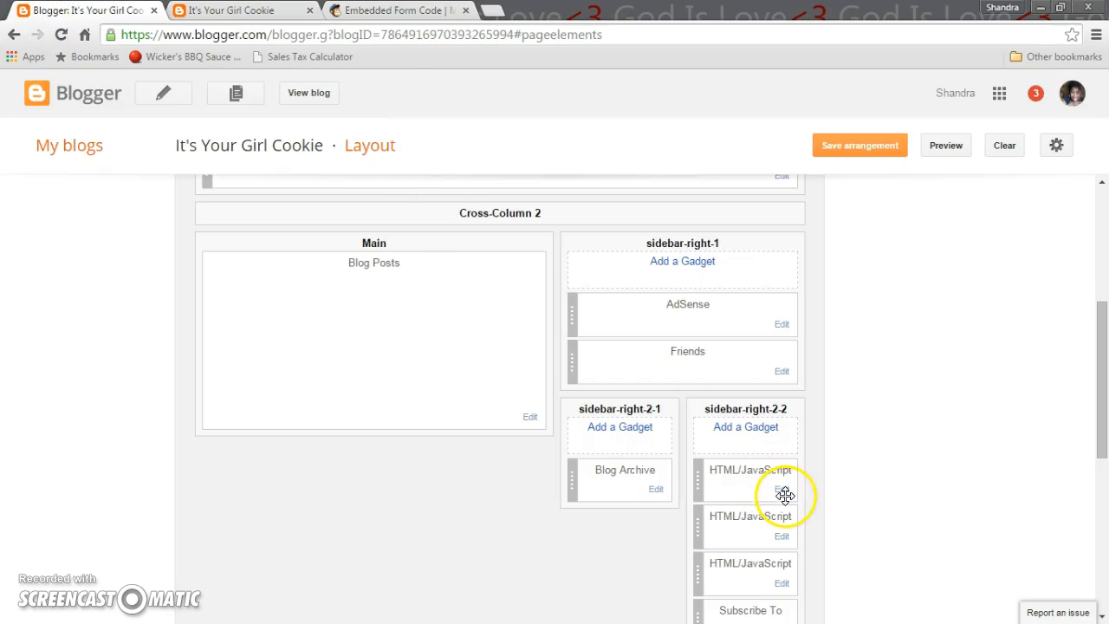
- Reopen the first HTML/JavaScript gadget, review the Mailchimp signup code, and save it
click(780, 488)
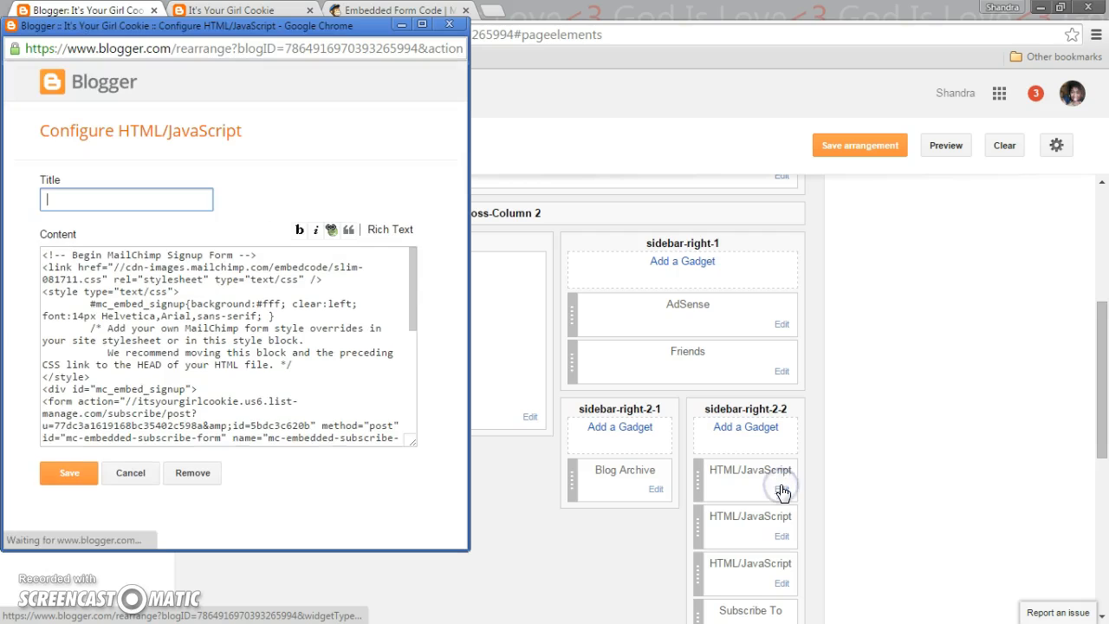
click(72, 266)
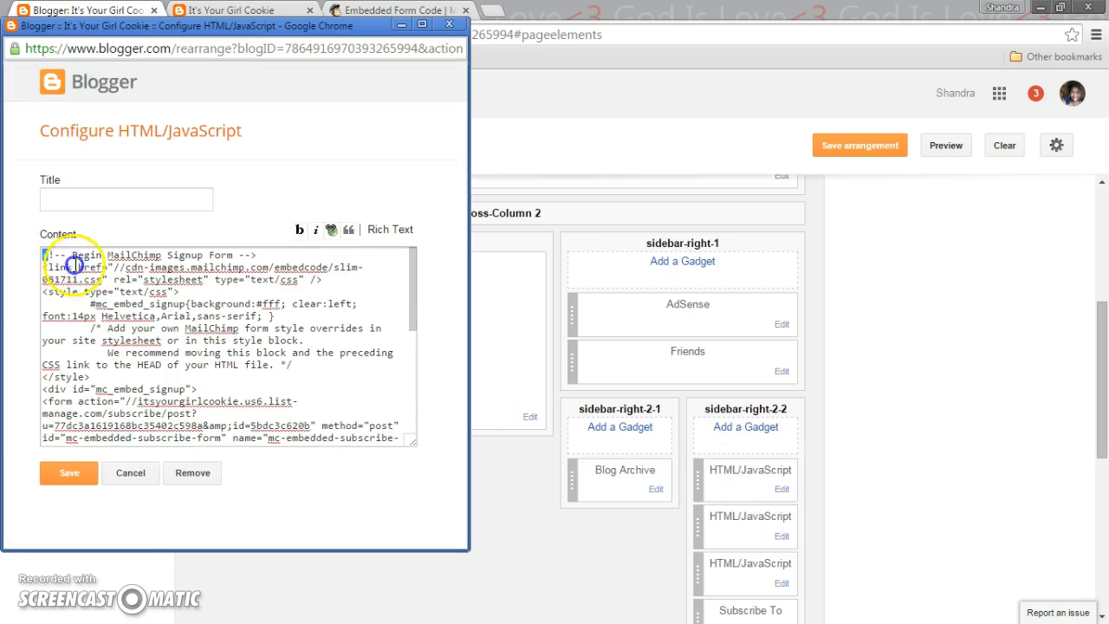
right_click(182, 292)
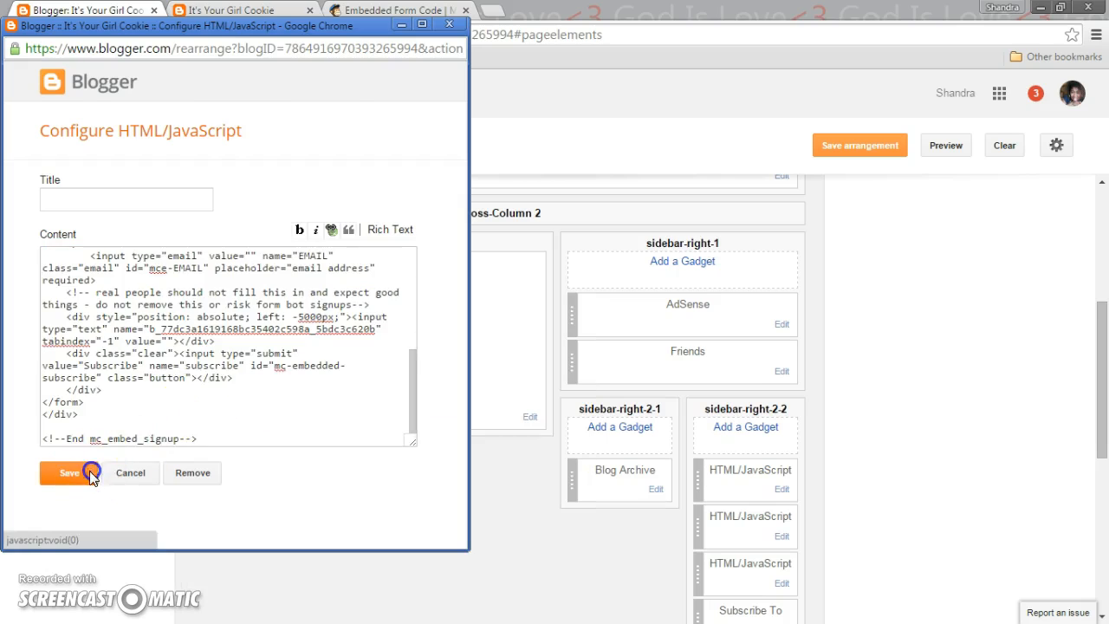
click(69, 472)
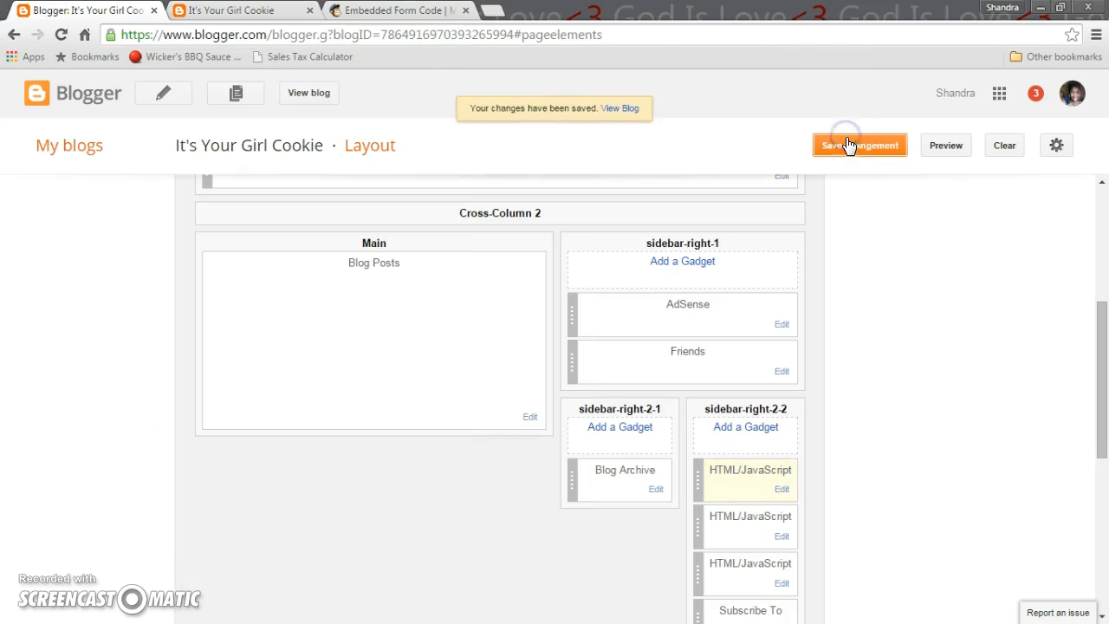
- Reload the live It's Your Girl Cookie blog to see the sidebar subscribe box
click(234, 11)
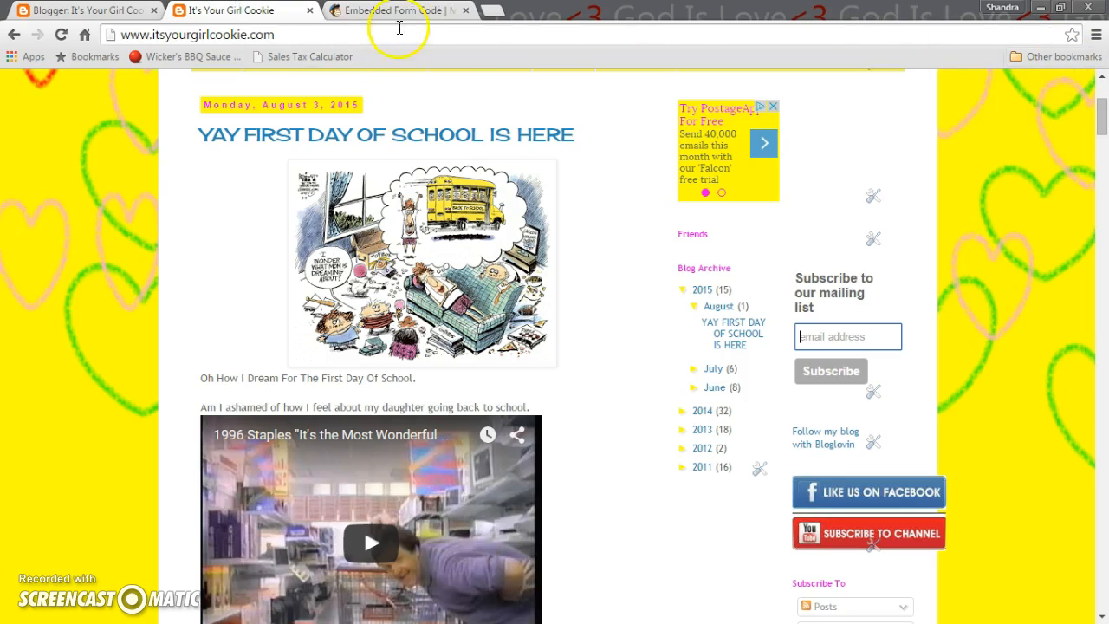
click(62, 34)
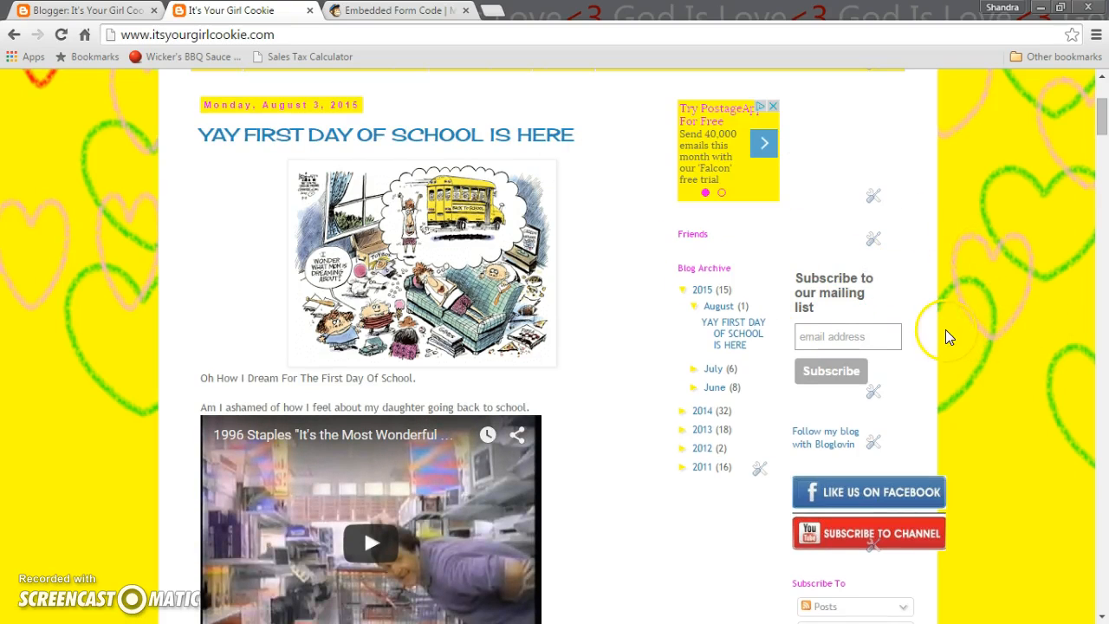
mouse_move(912, 324)
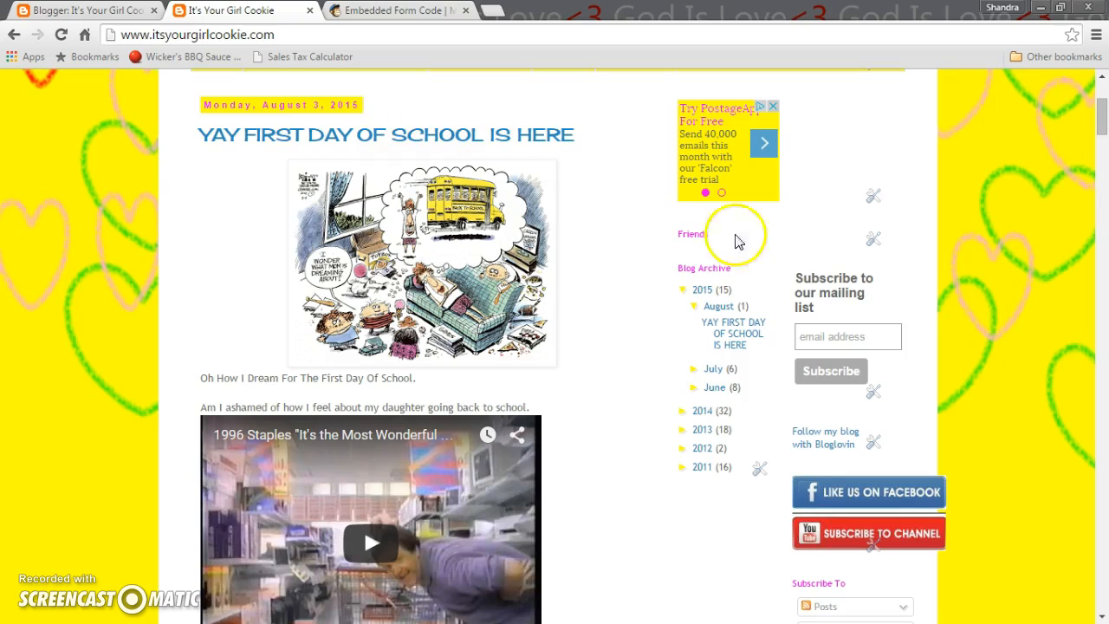
mouse_move(952, 336)
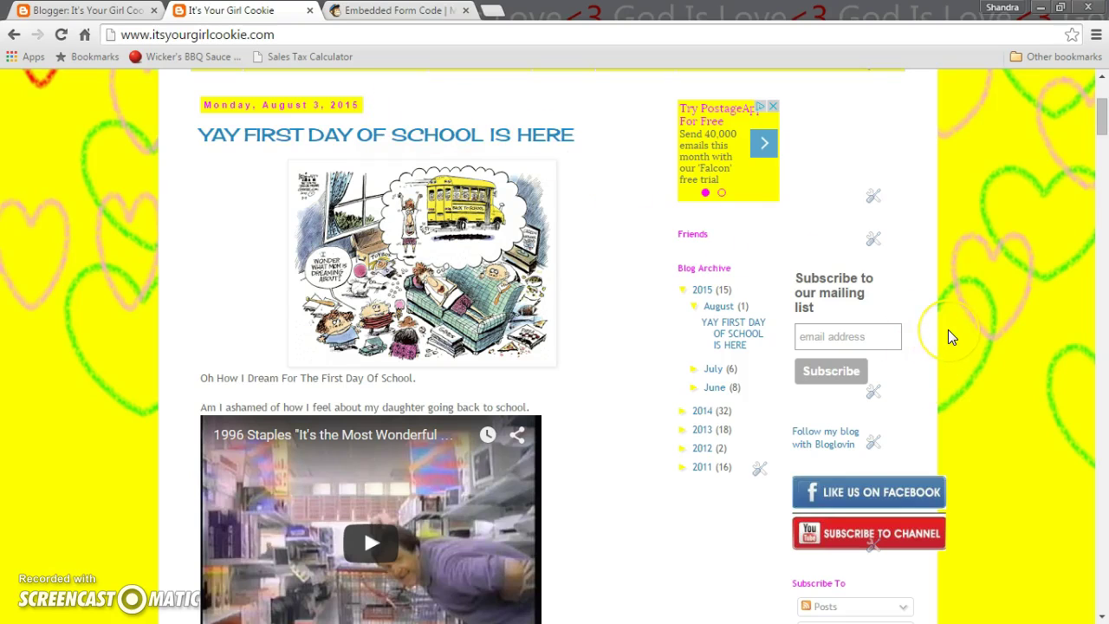